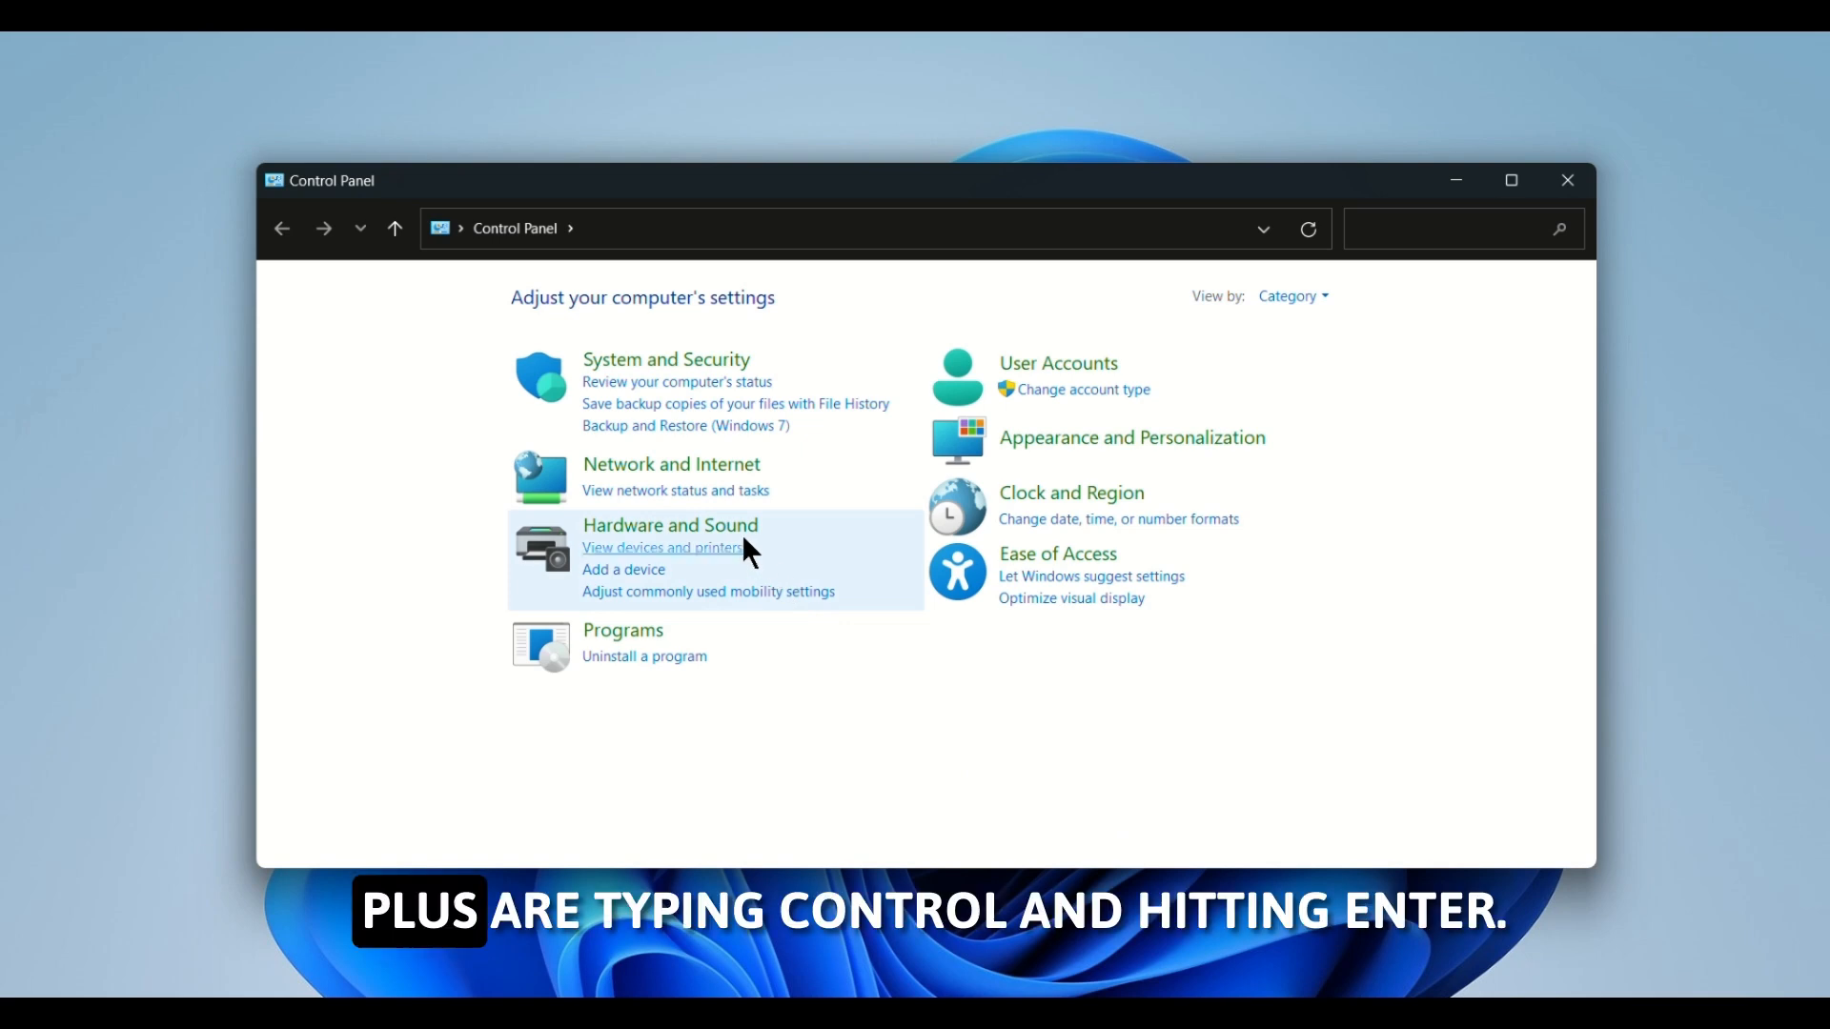
# Review Programs and Features entries — Microsoft Edge, Malwarebytes, Kanbana — for anything tied to Weather Zero
pyautogui.click(622, 631)
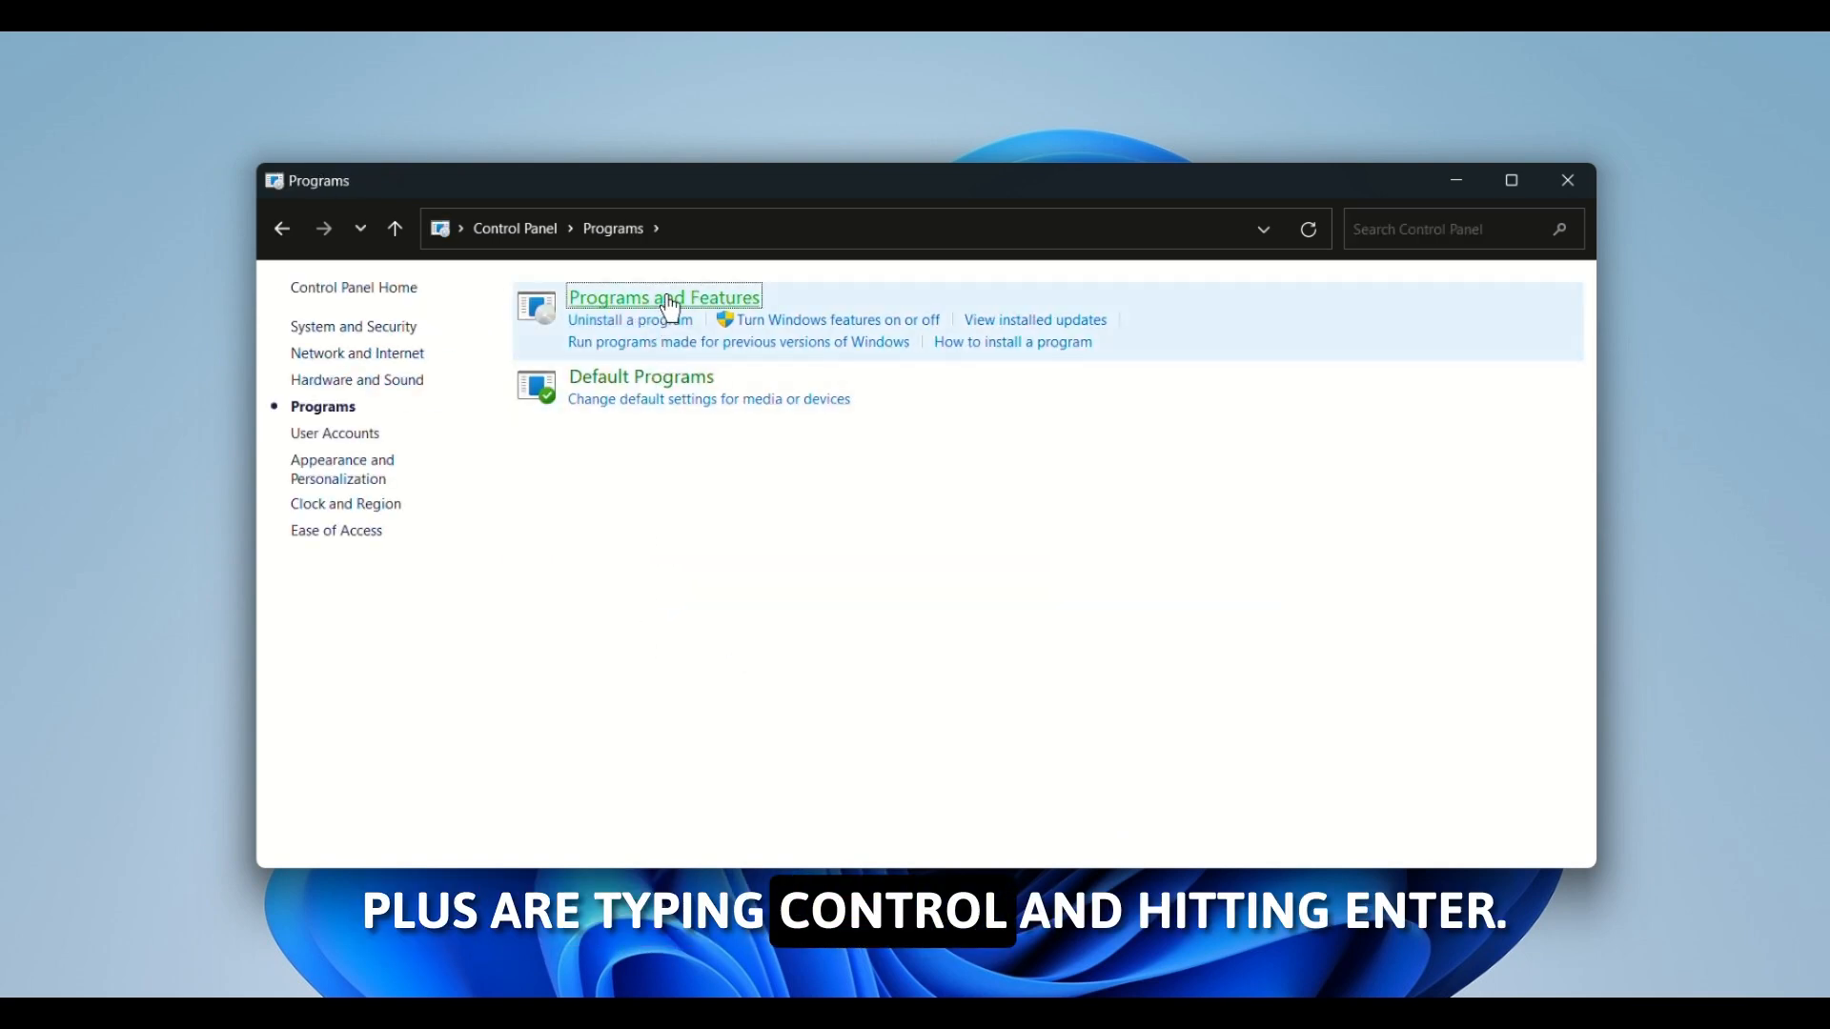
pyautogui.click(664, 297)
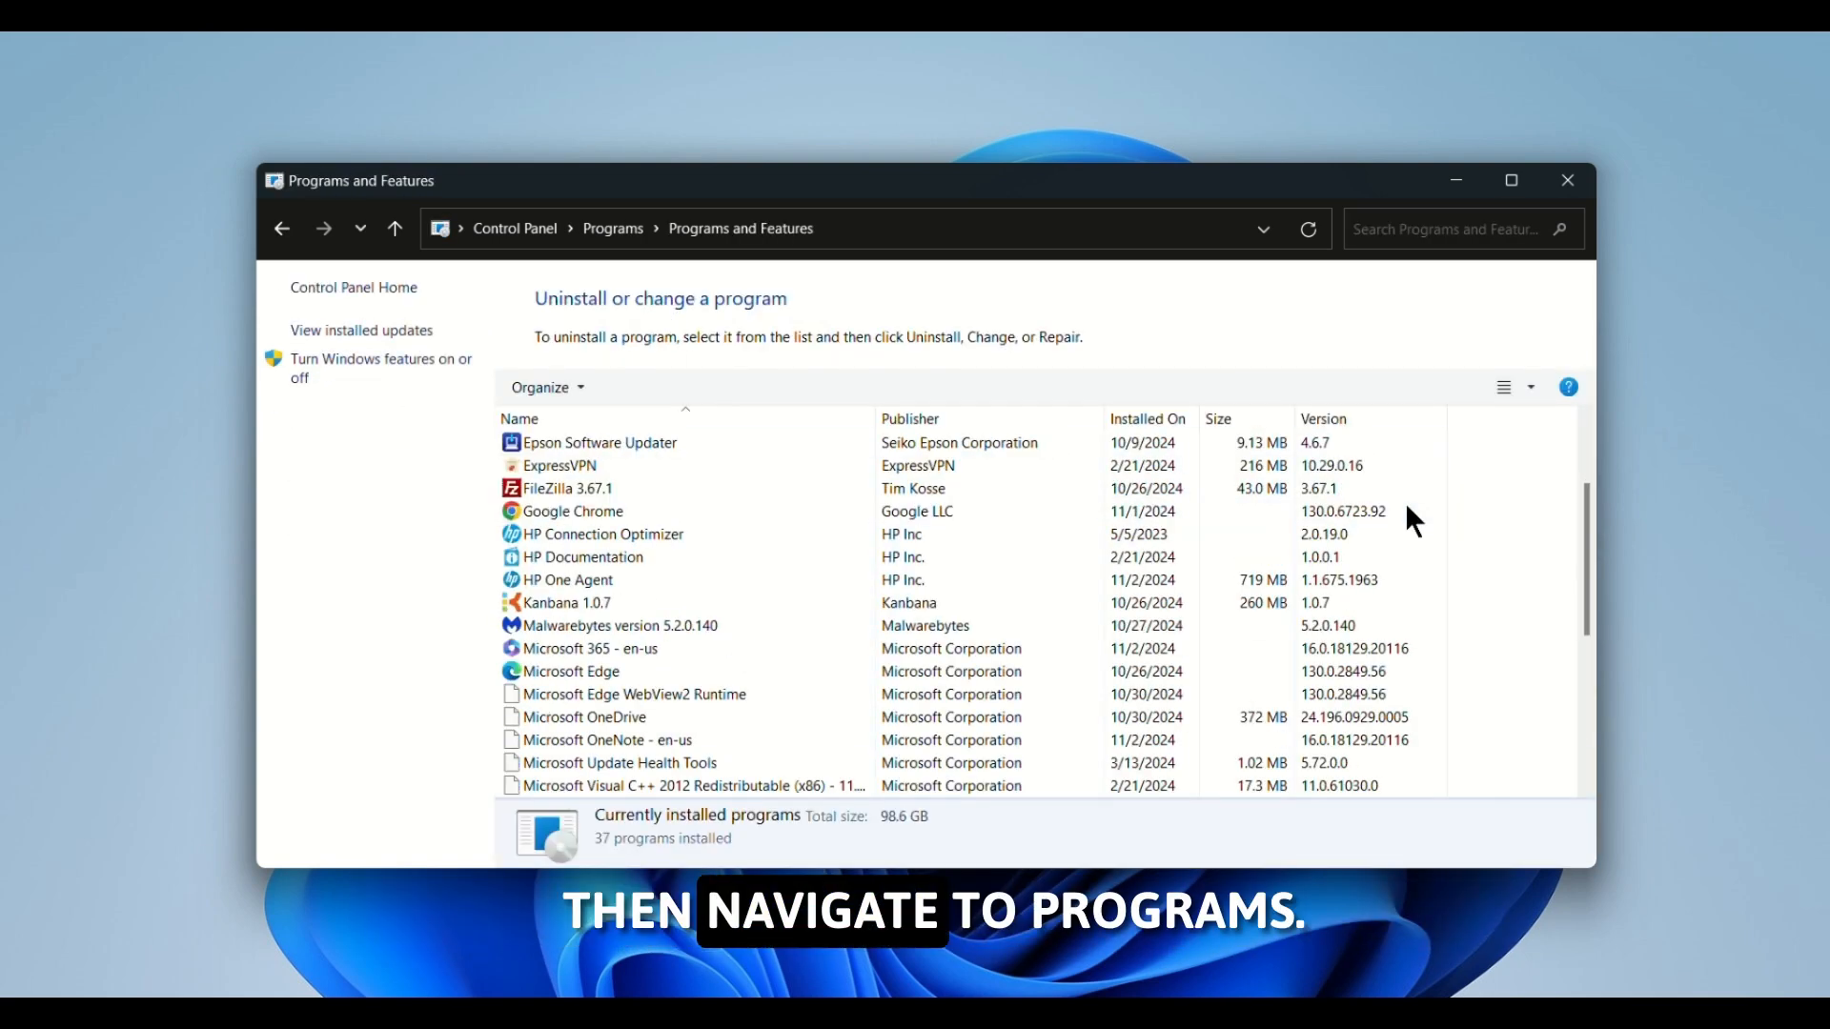
pyautogui.click(571, 534)
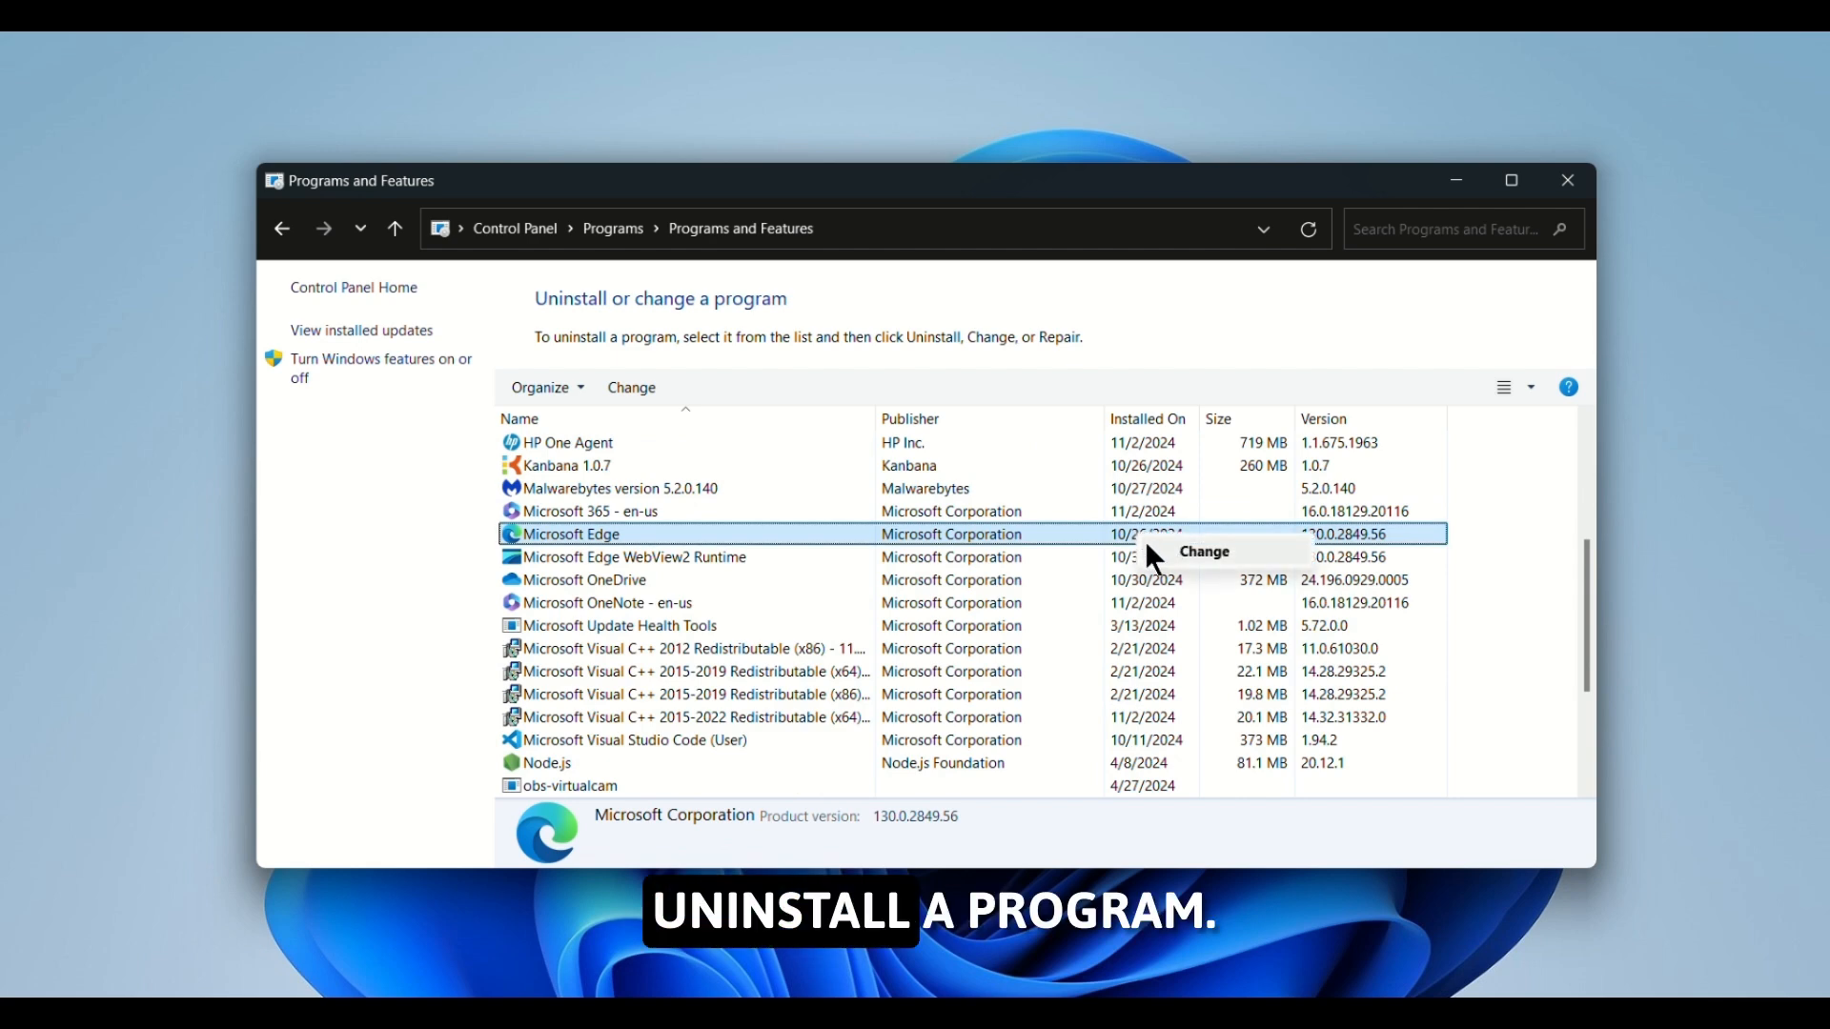
pyautogui.click(617, 486)
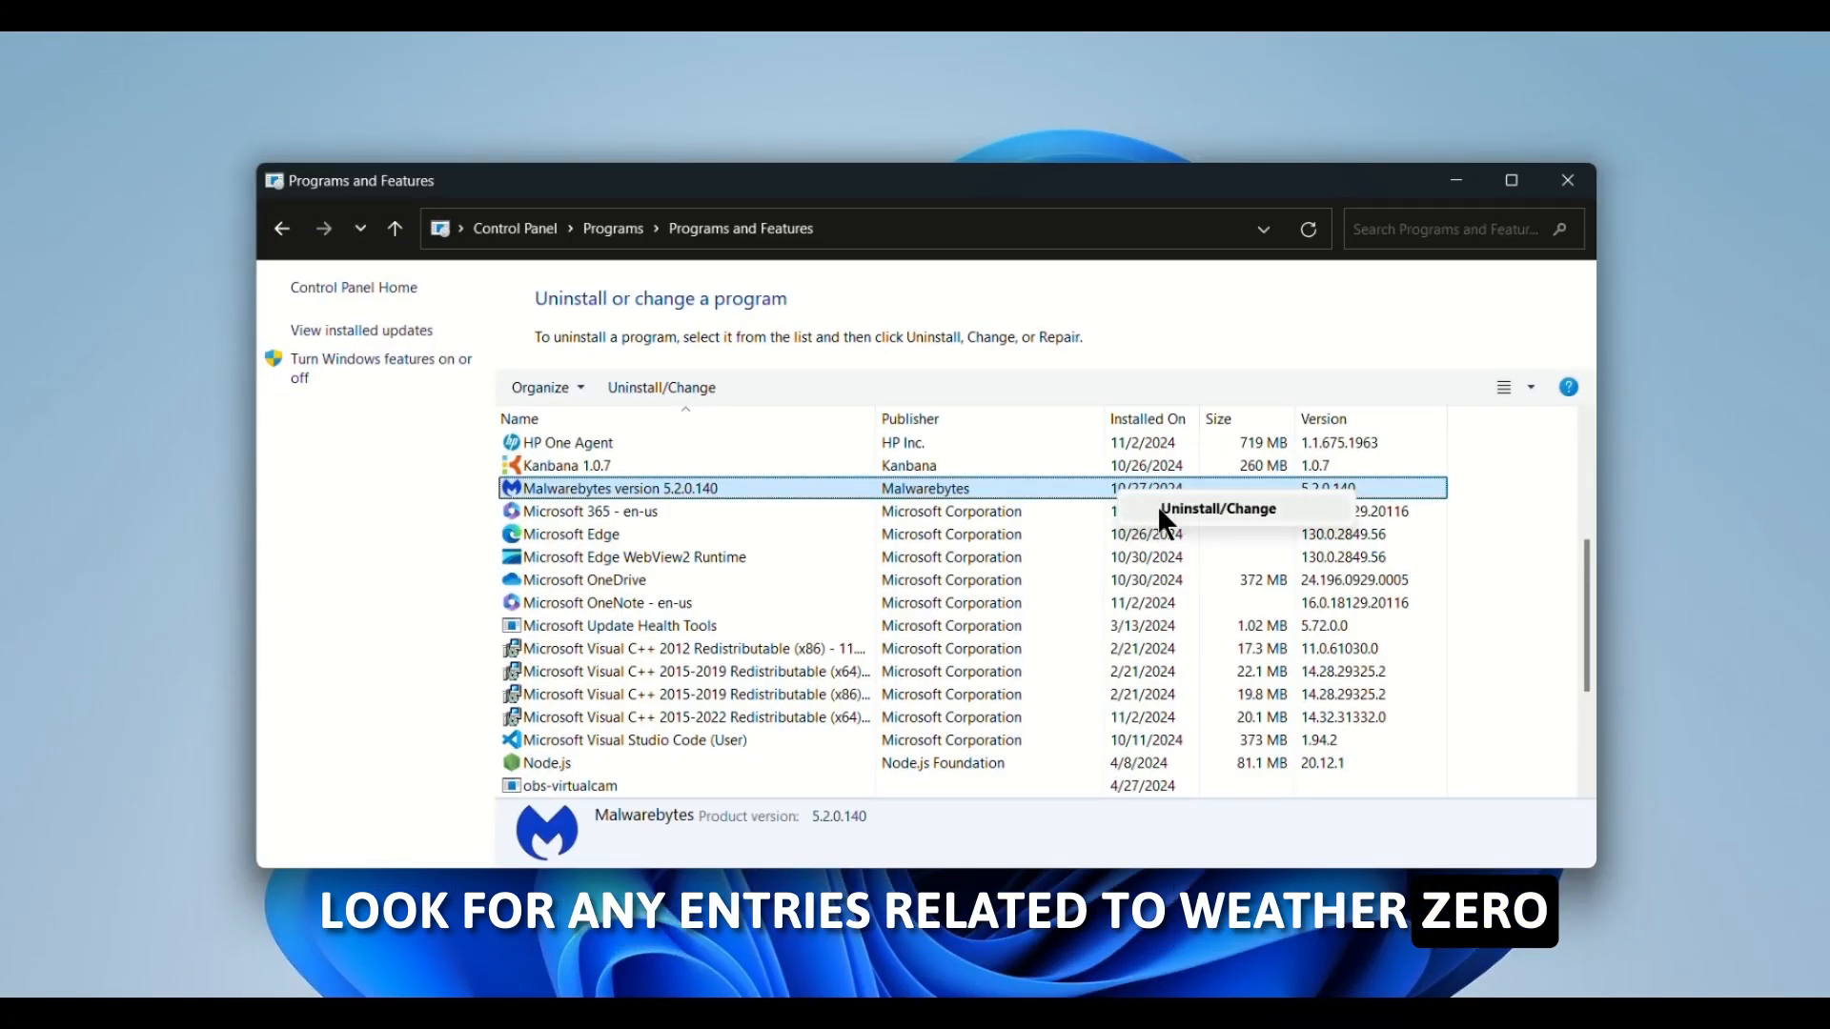
pyautogui.click(566, 465)
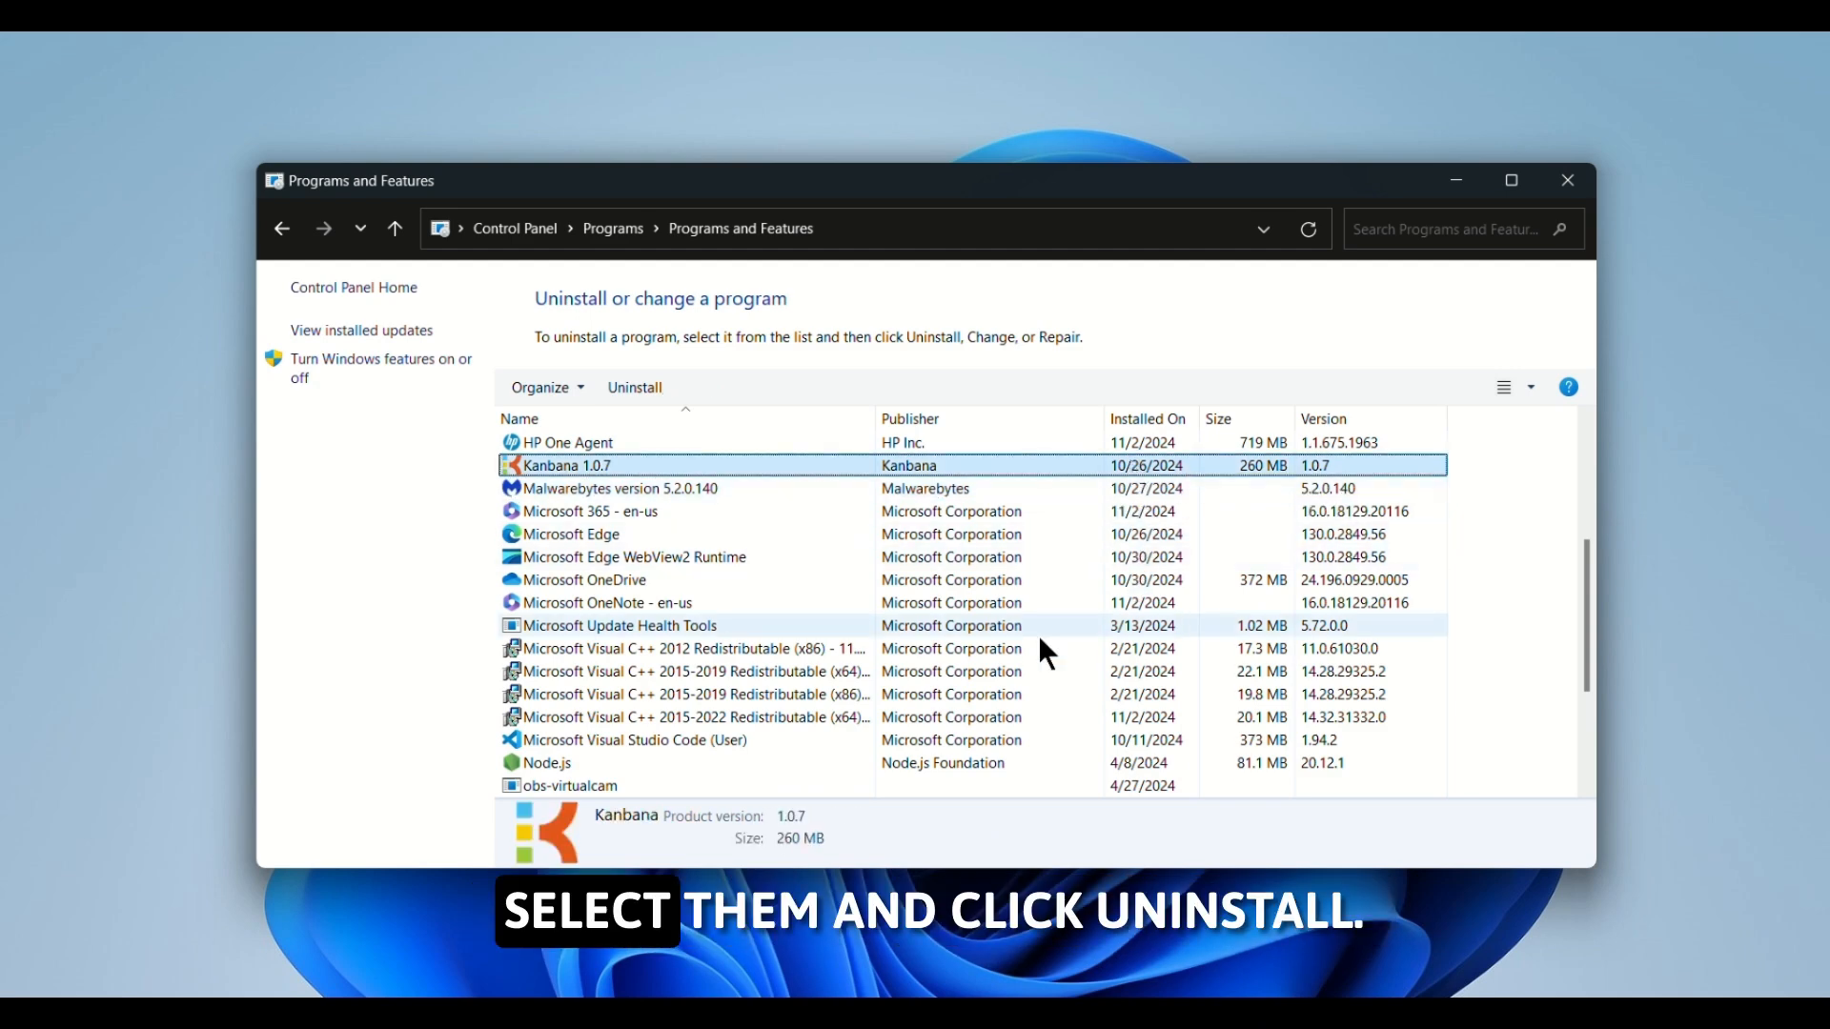
pyautogui.scroll(3)
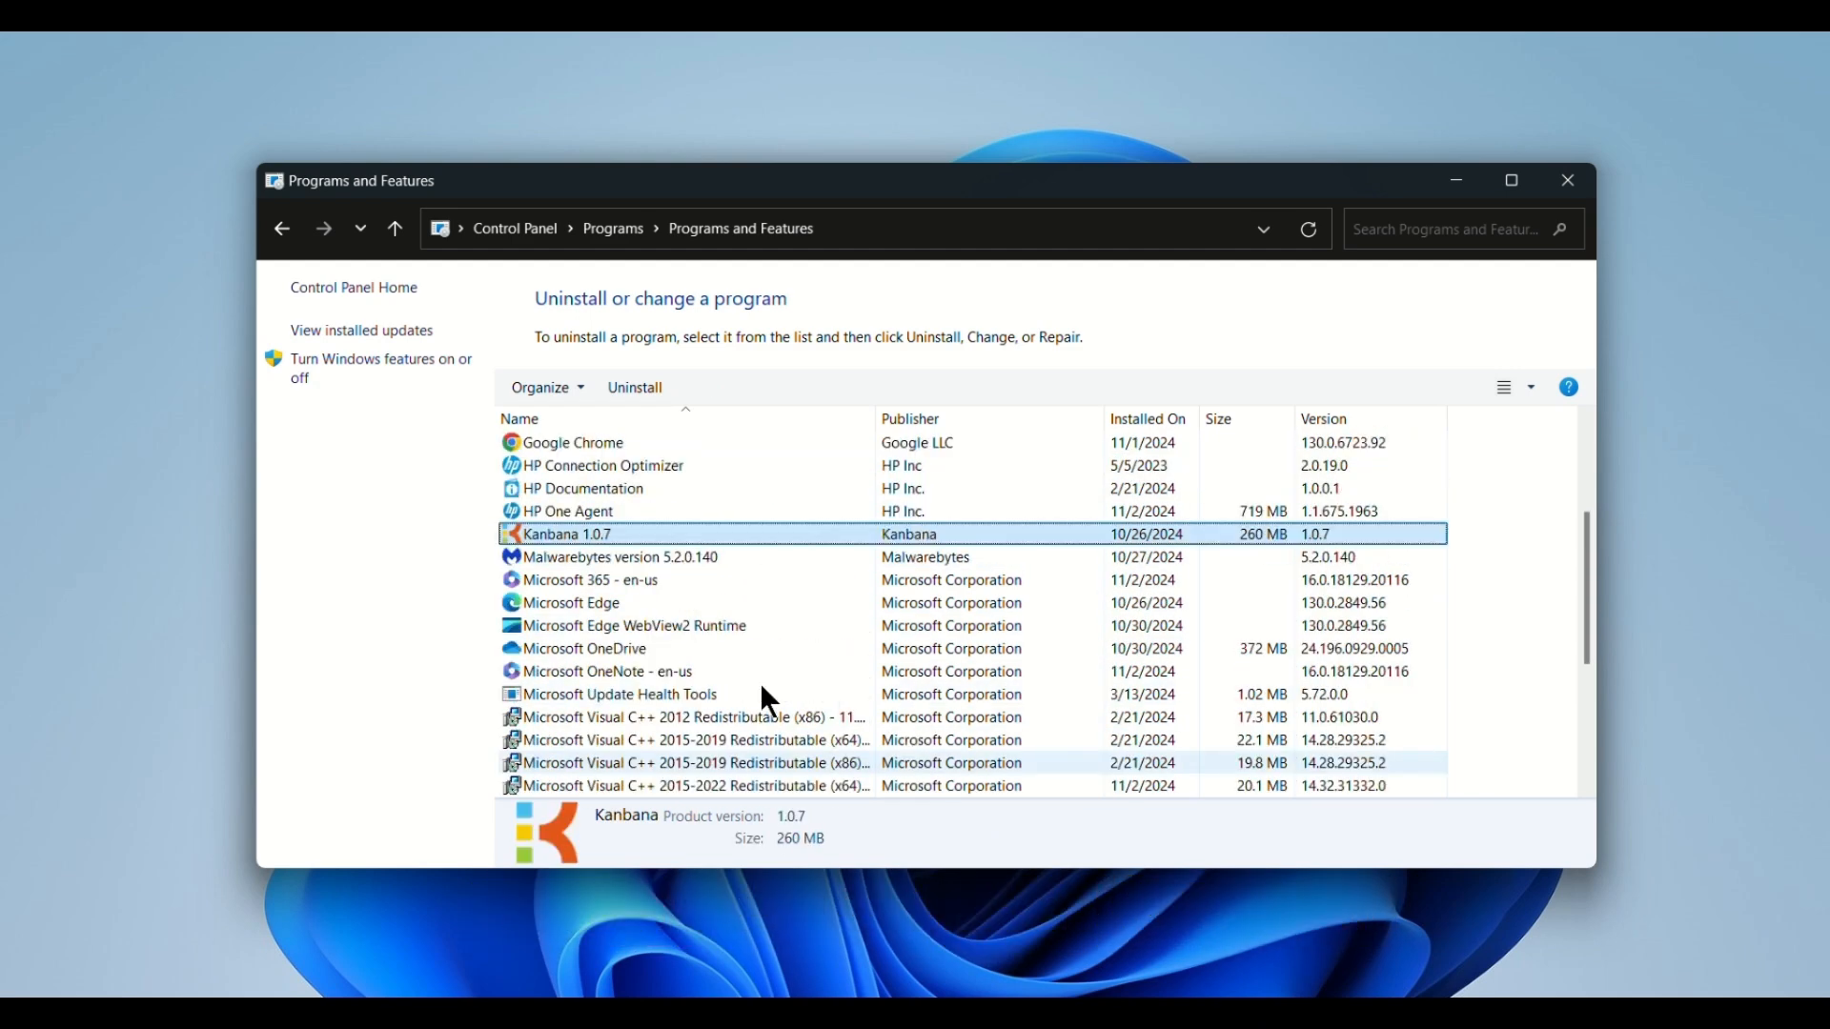
pyautogui.scroll(3)
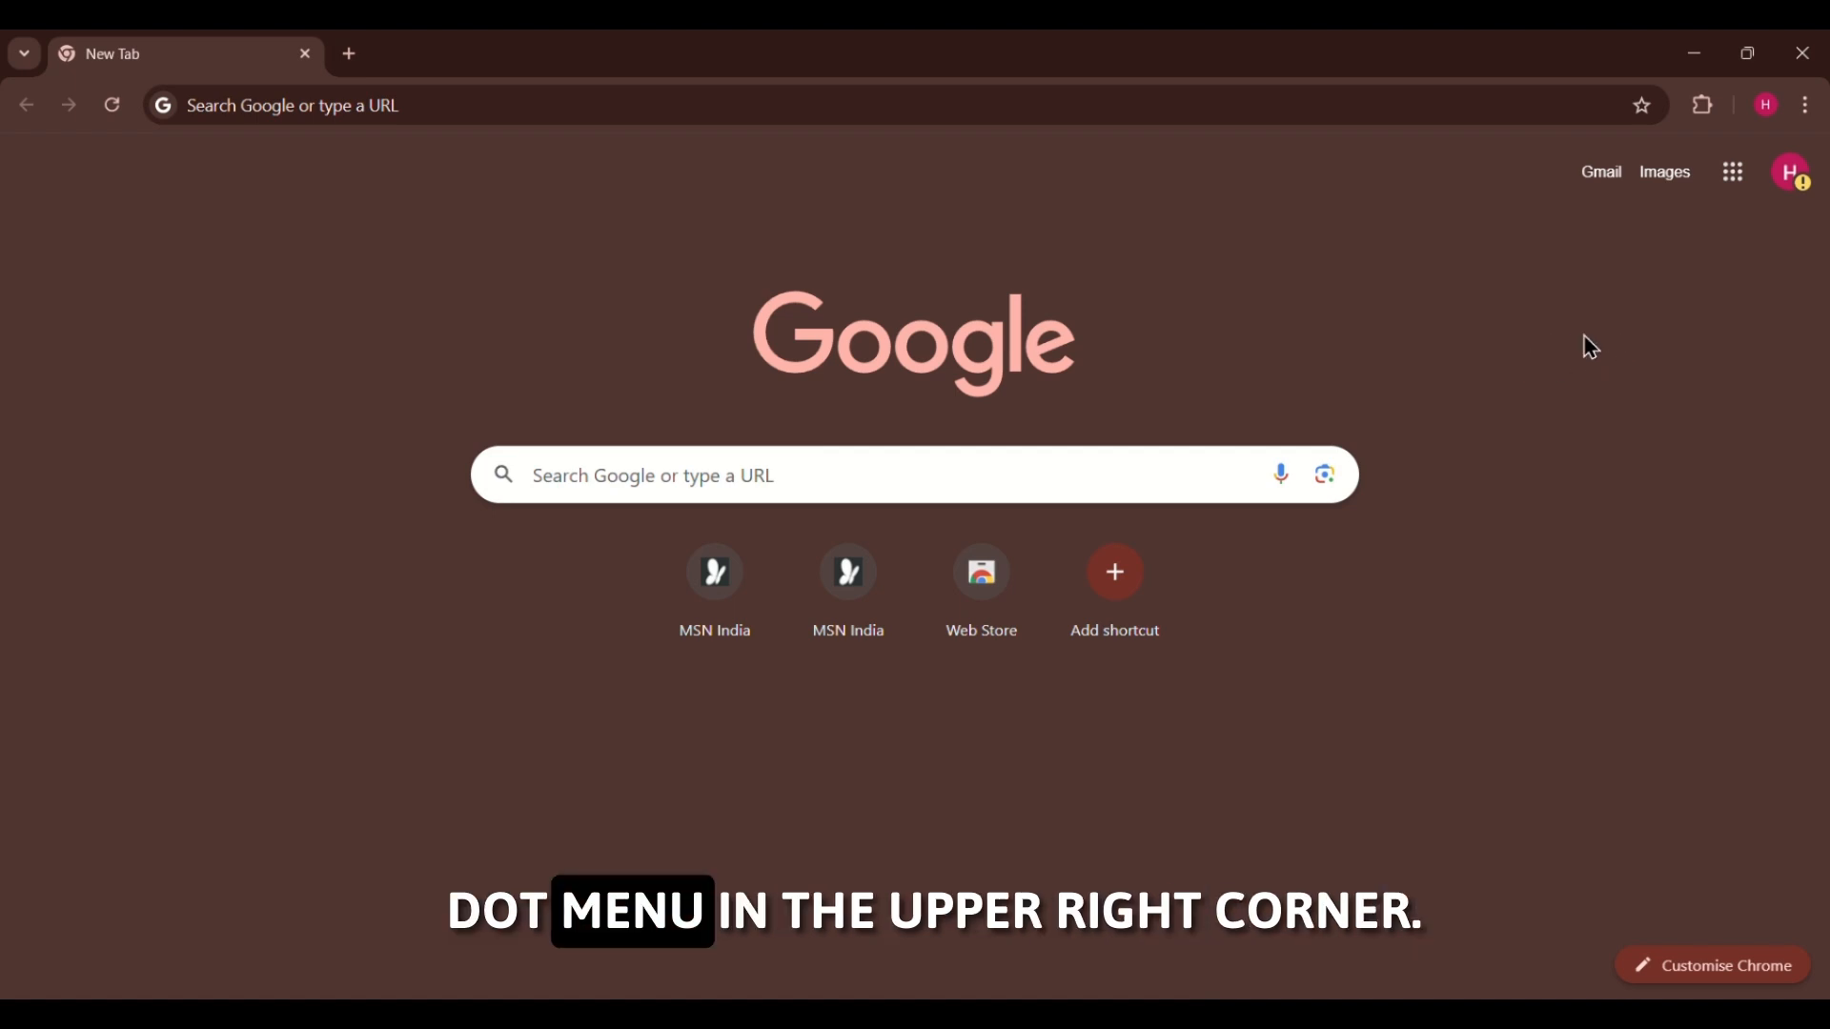
# Remove the Urban VPN Proxy extension from Chrome's Extensions page and confirm the removal
pyautogui.click(1805, 105)
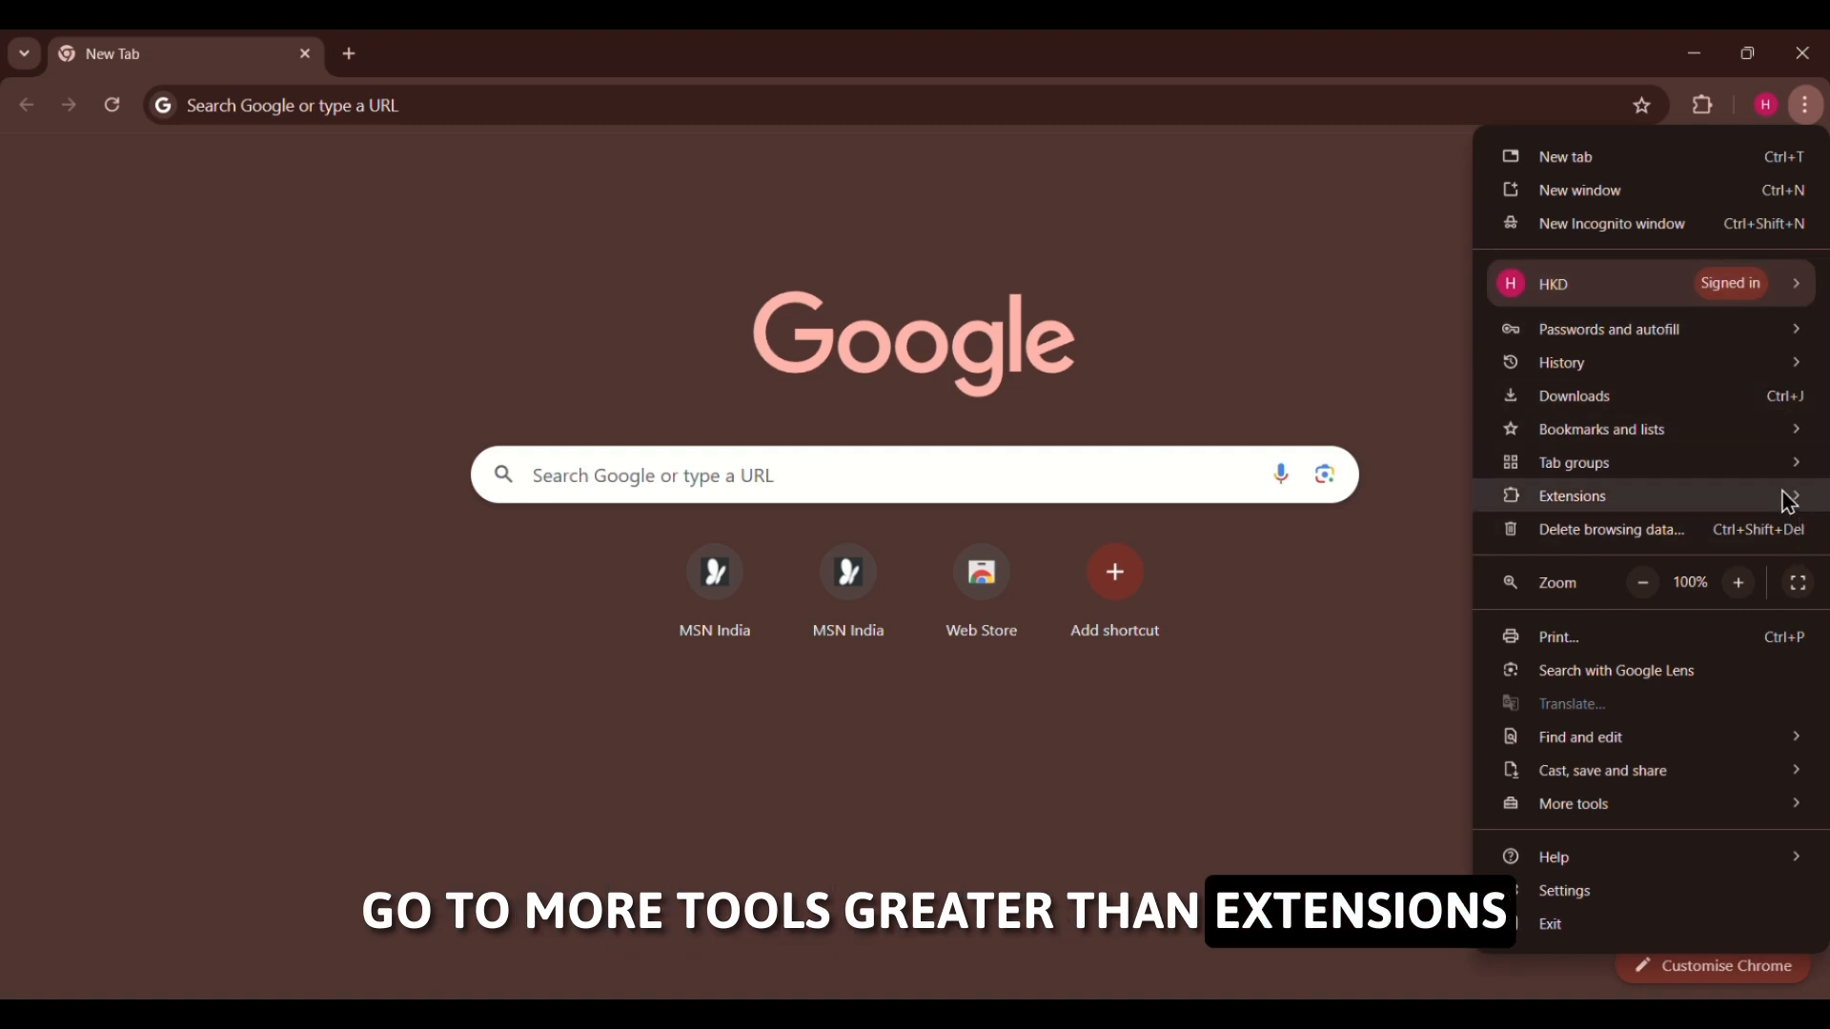
pyautogui.click(1571, 495)
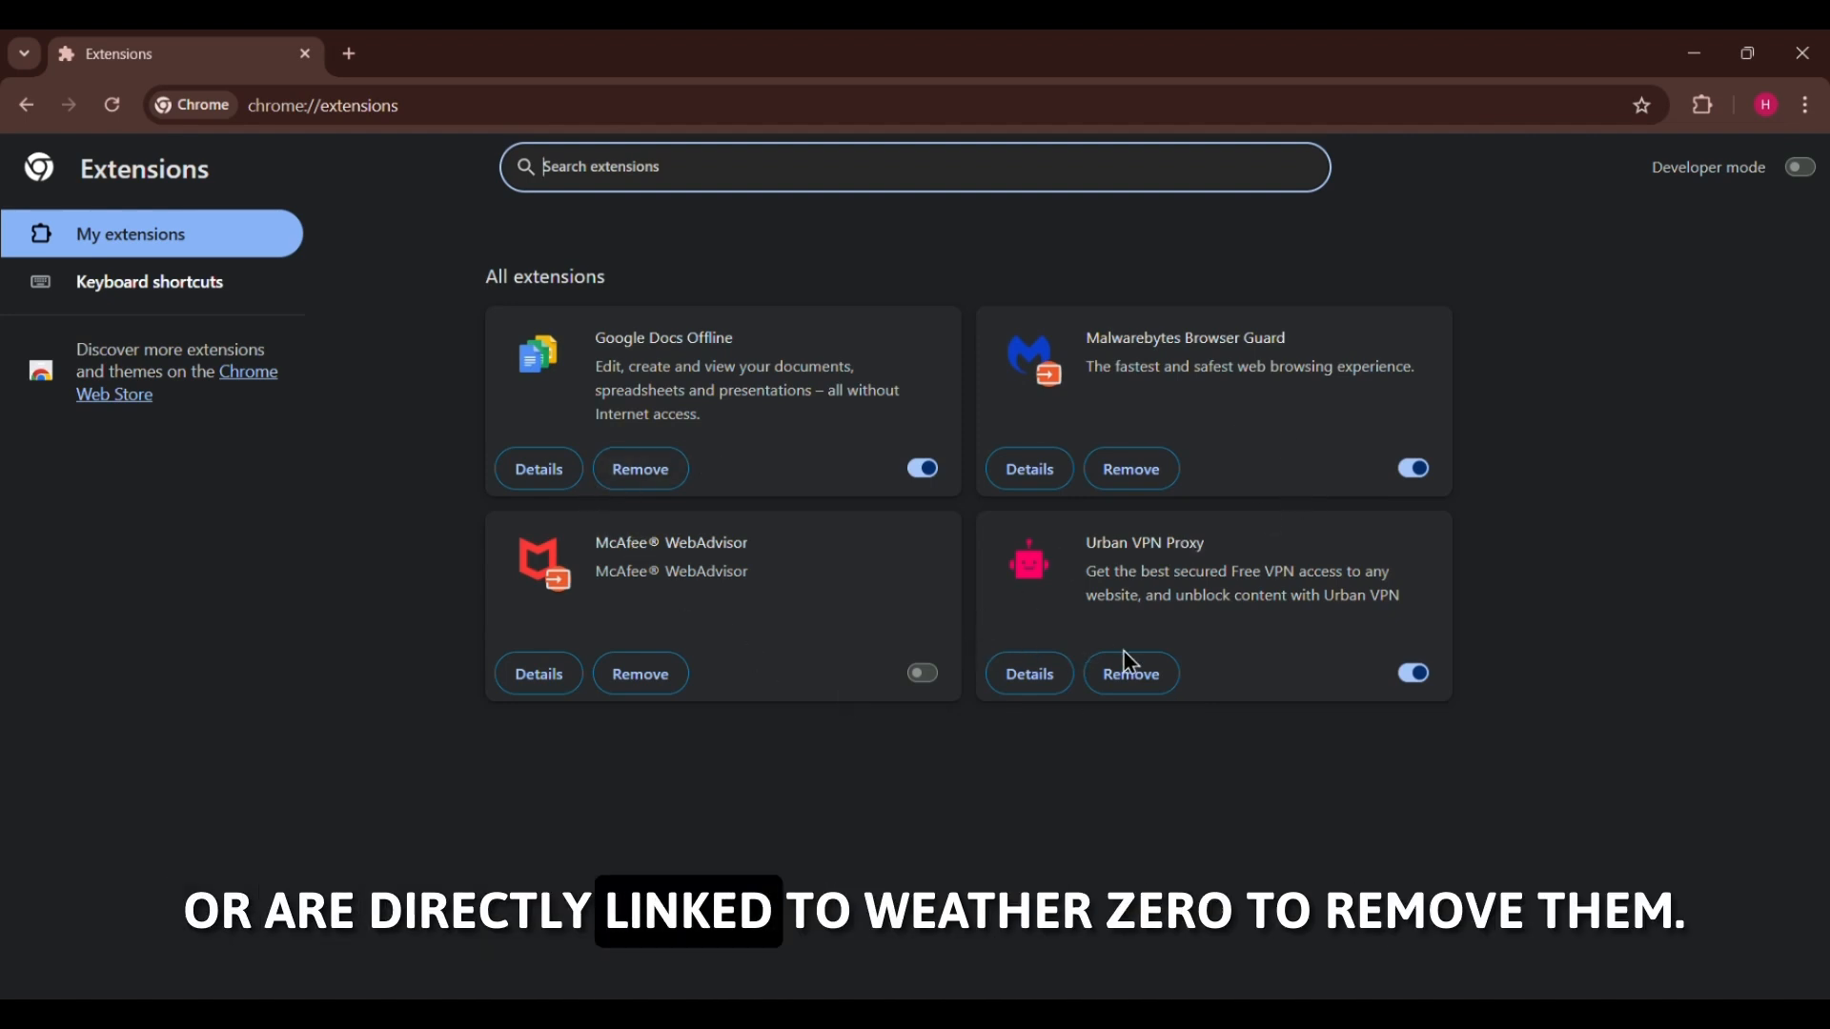
pyautogui.moveTo(1125, 675)
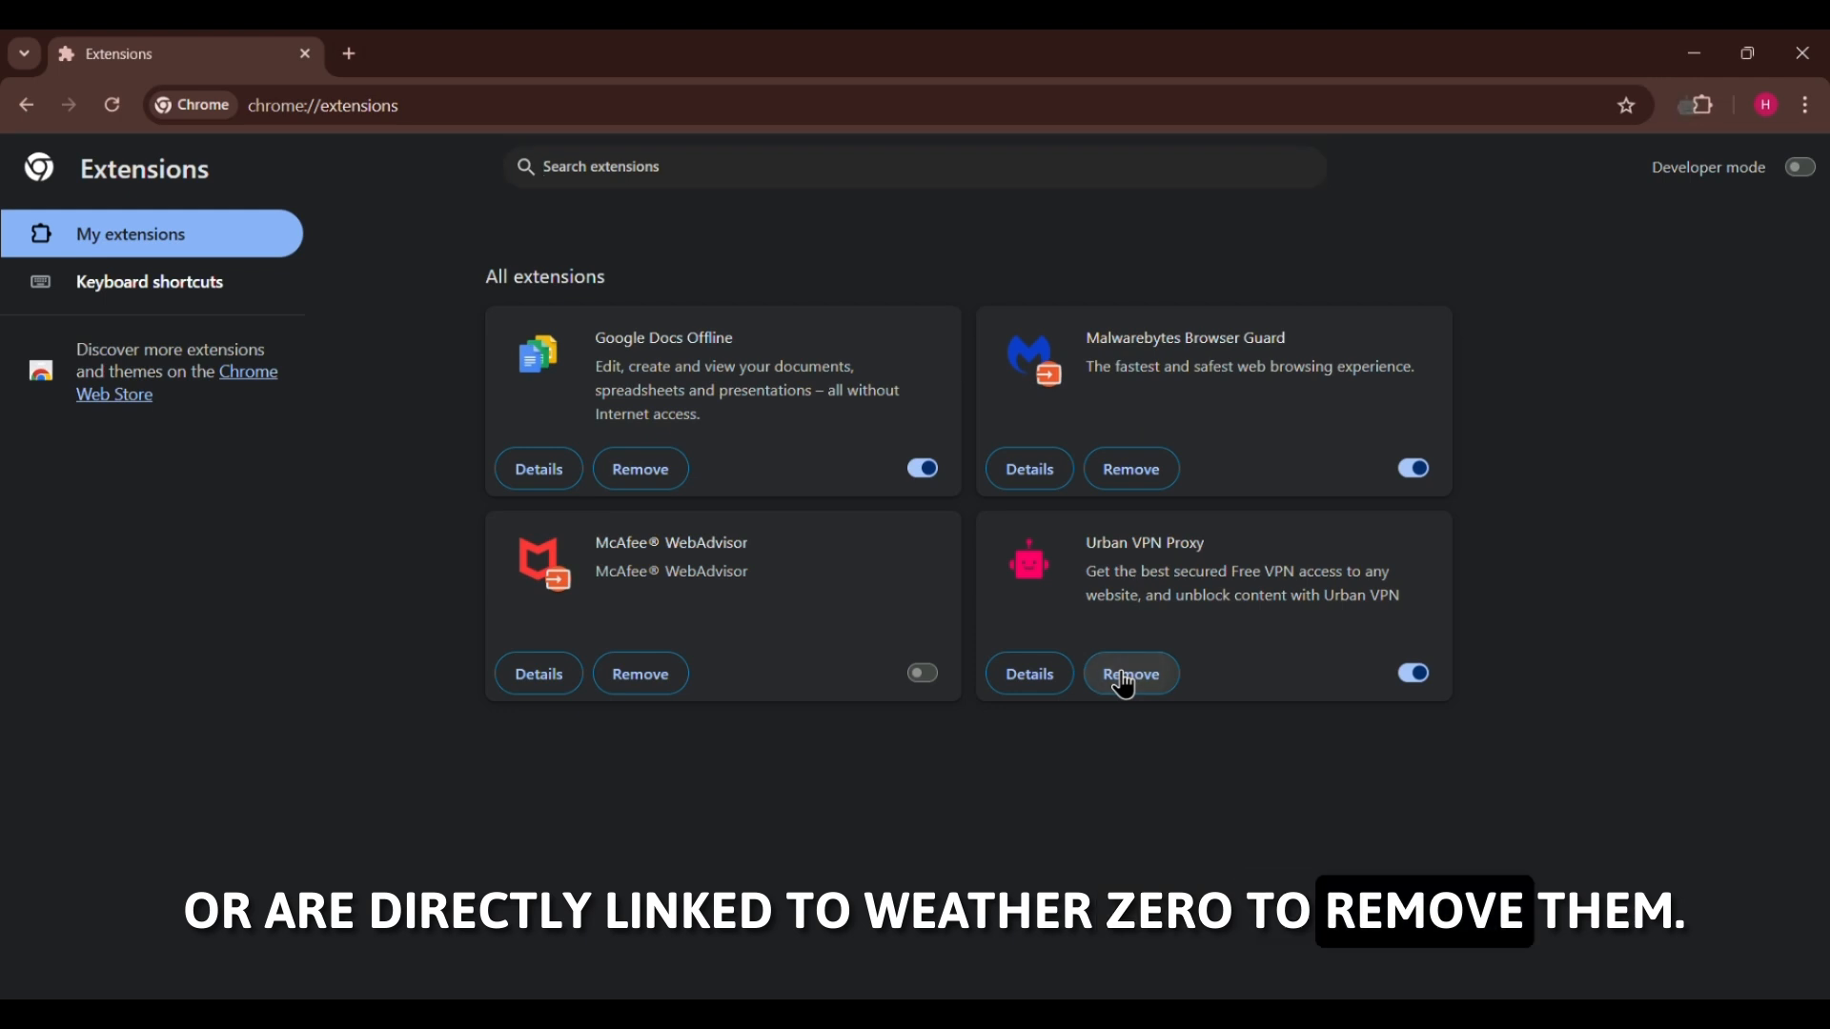
pyautogui.click(1129, 673)
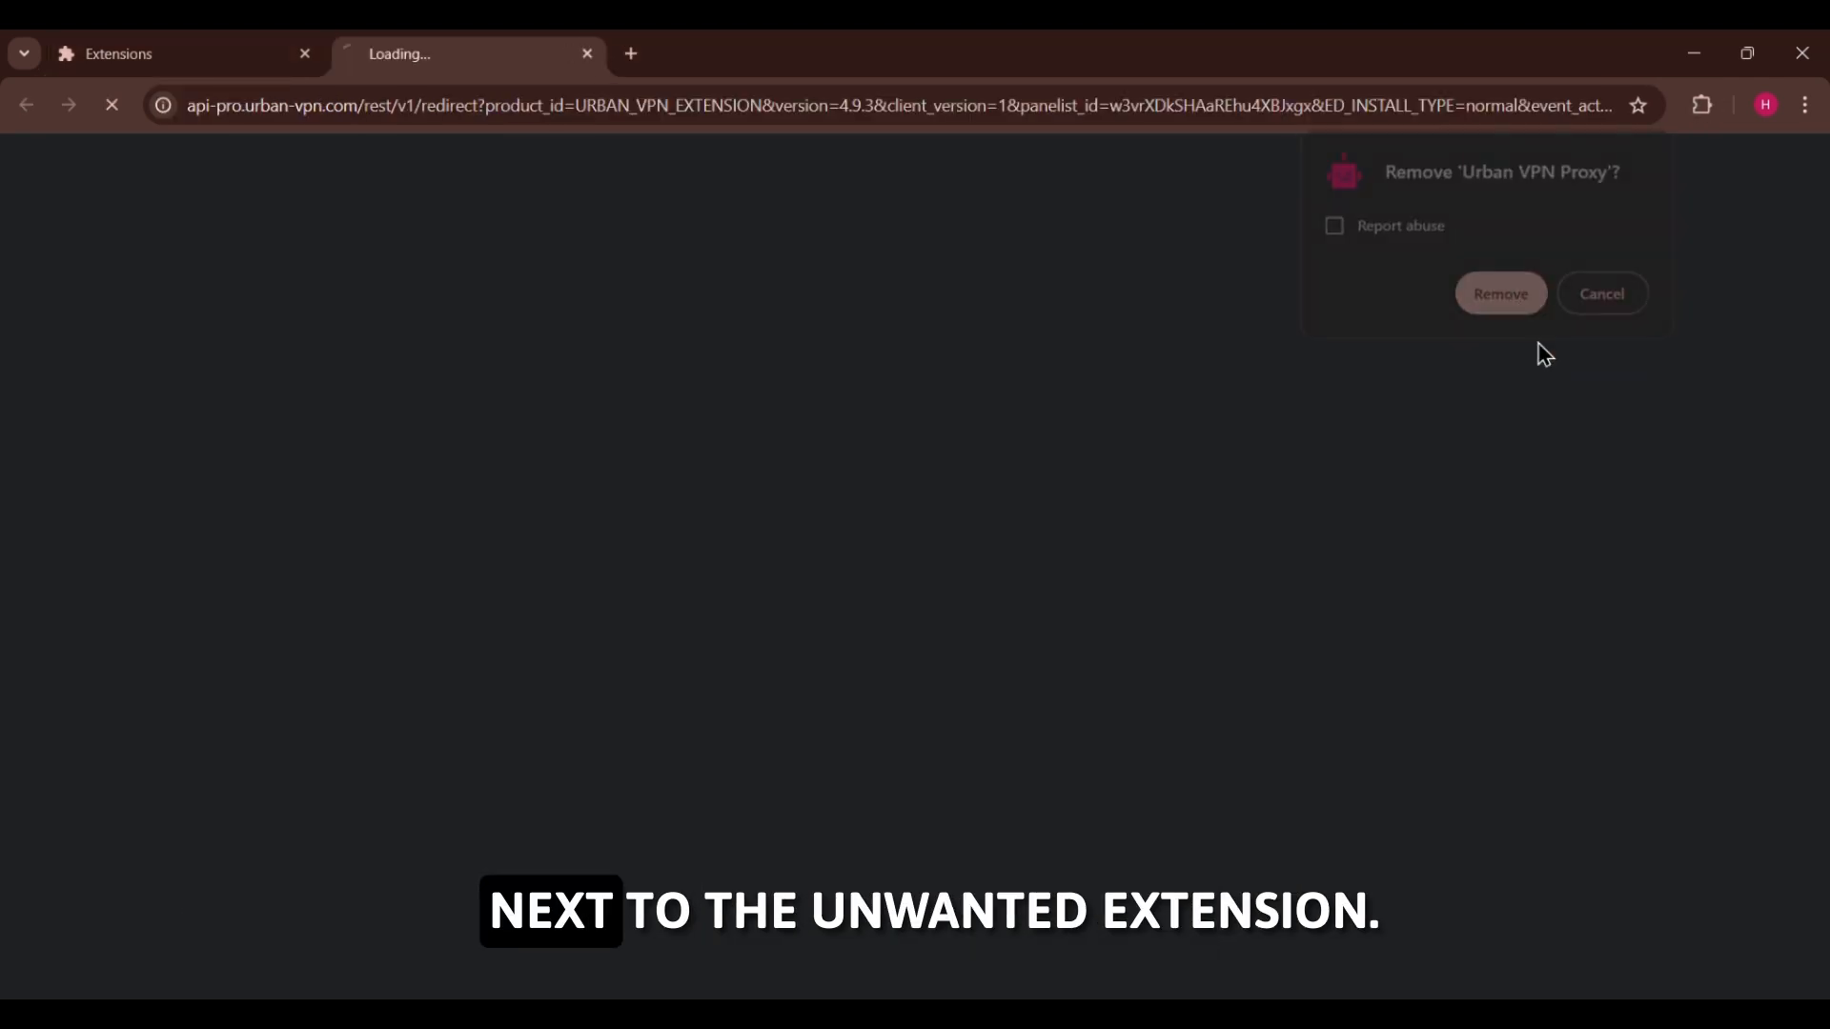
pyautogui.click(1500, 293)
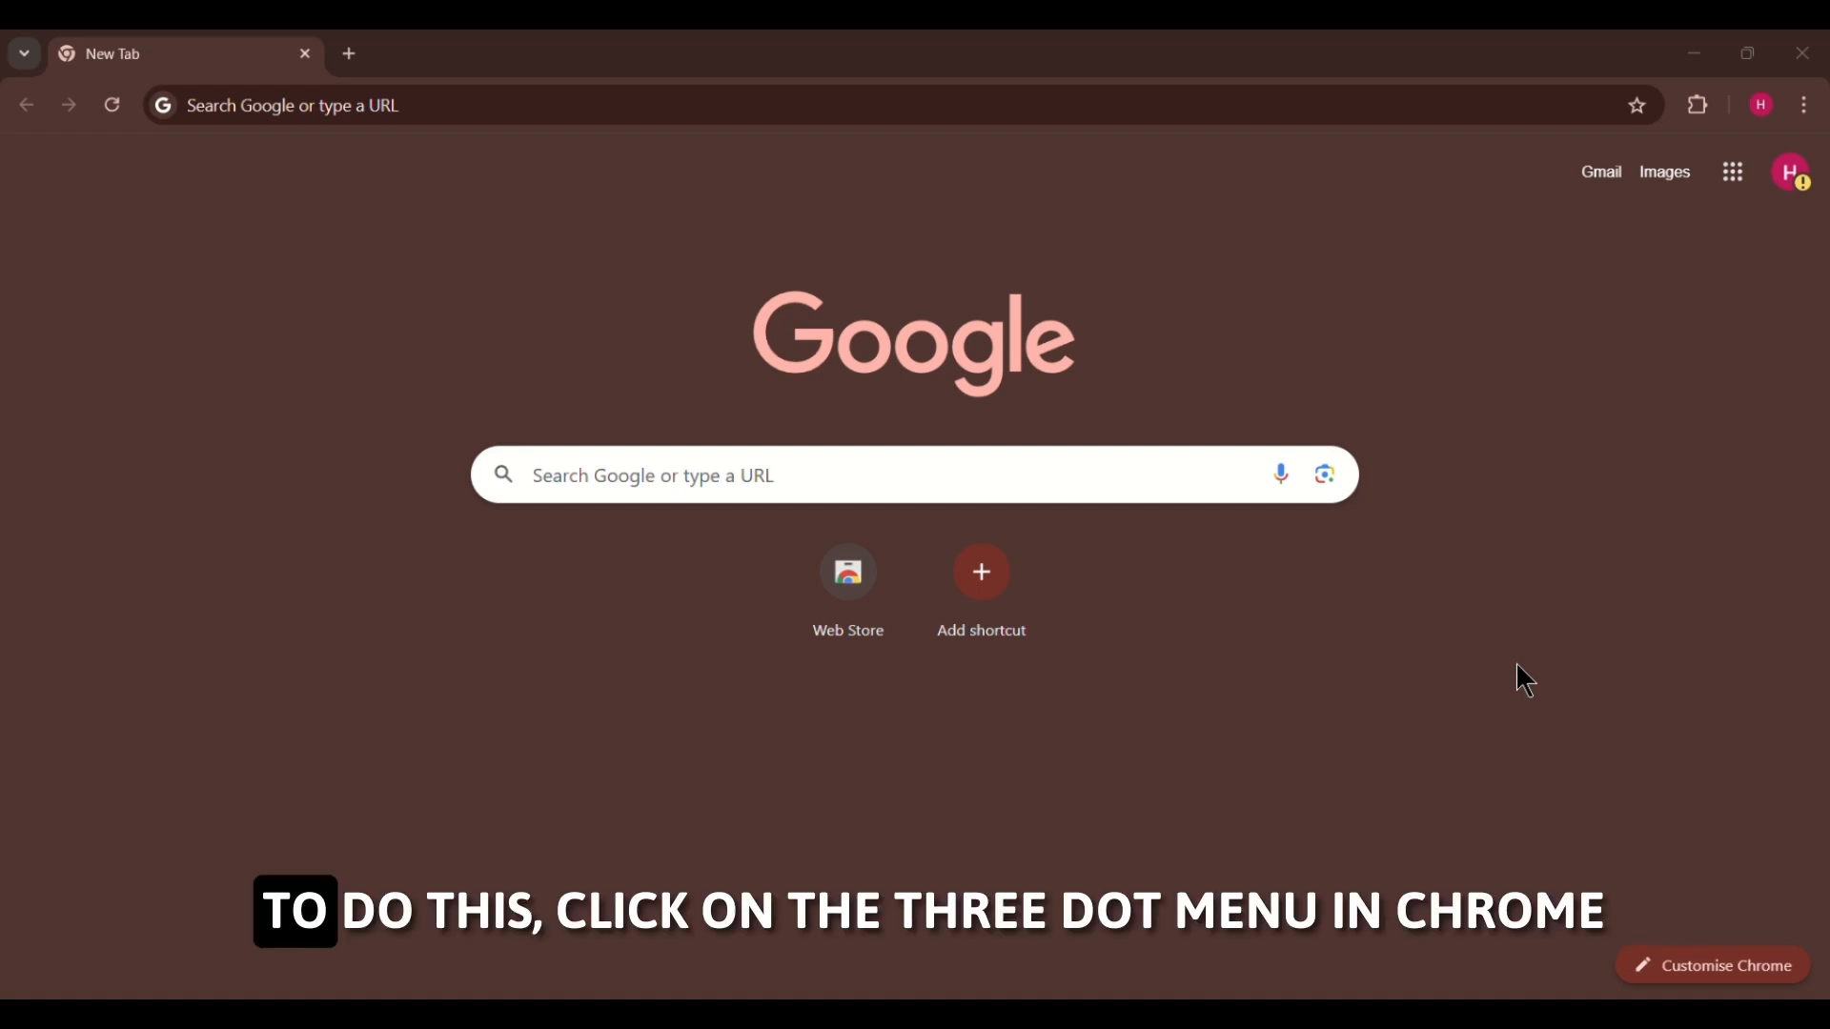
pyautogui.moveTo(1631, 440)
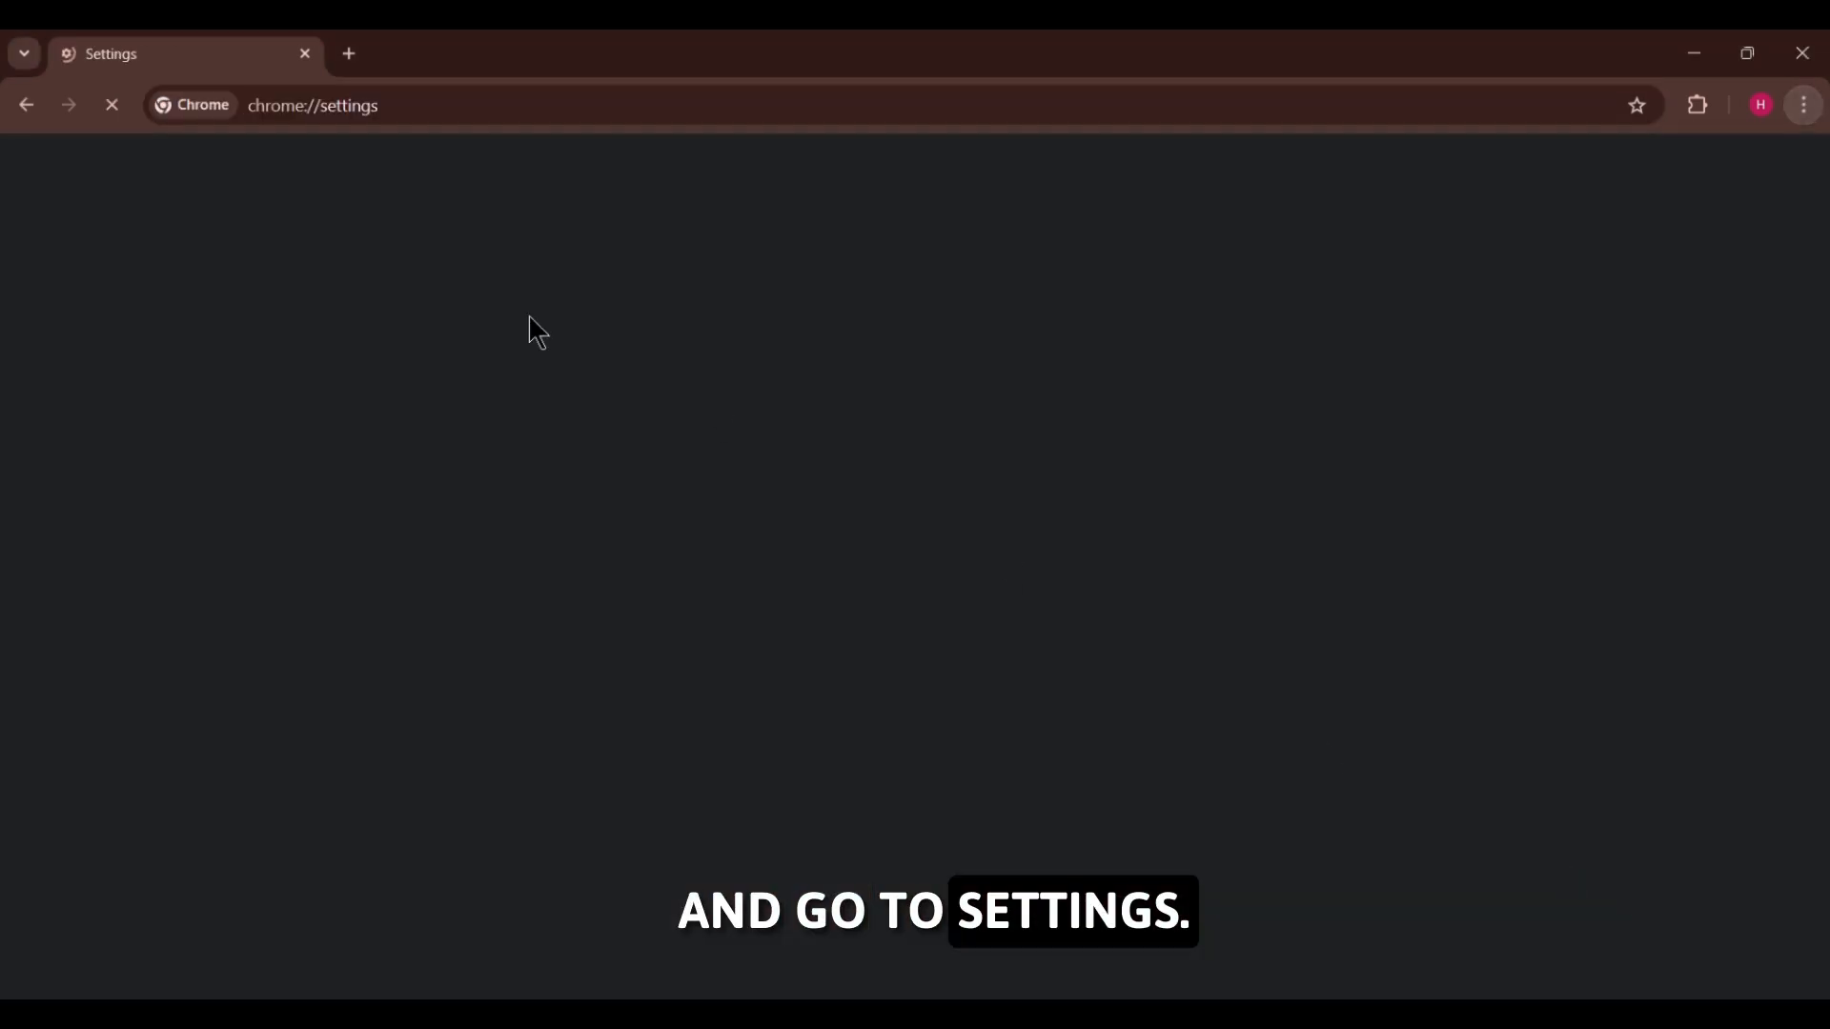
# Delete browsing history, cookies and cached files from Privacy and security's Delete browsing data dialog
pyautogui.click(149, 330)
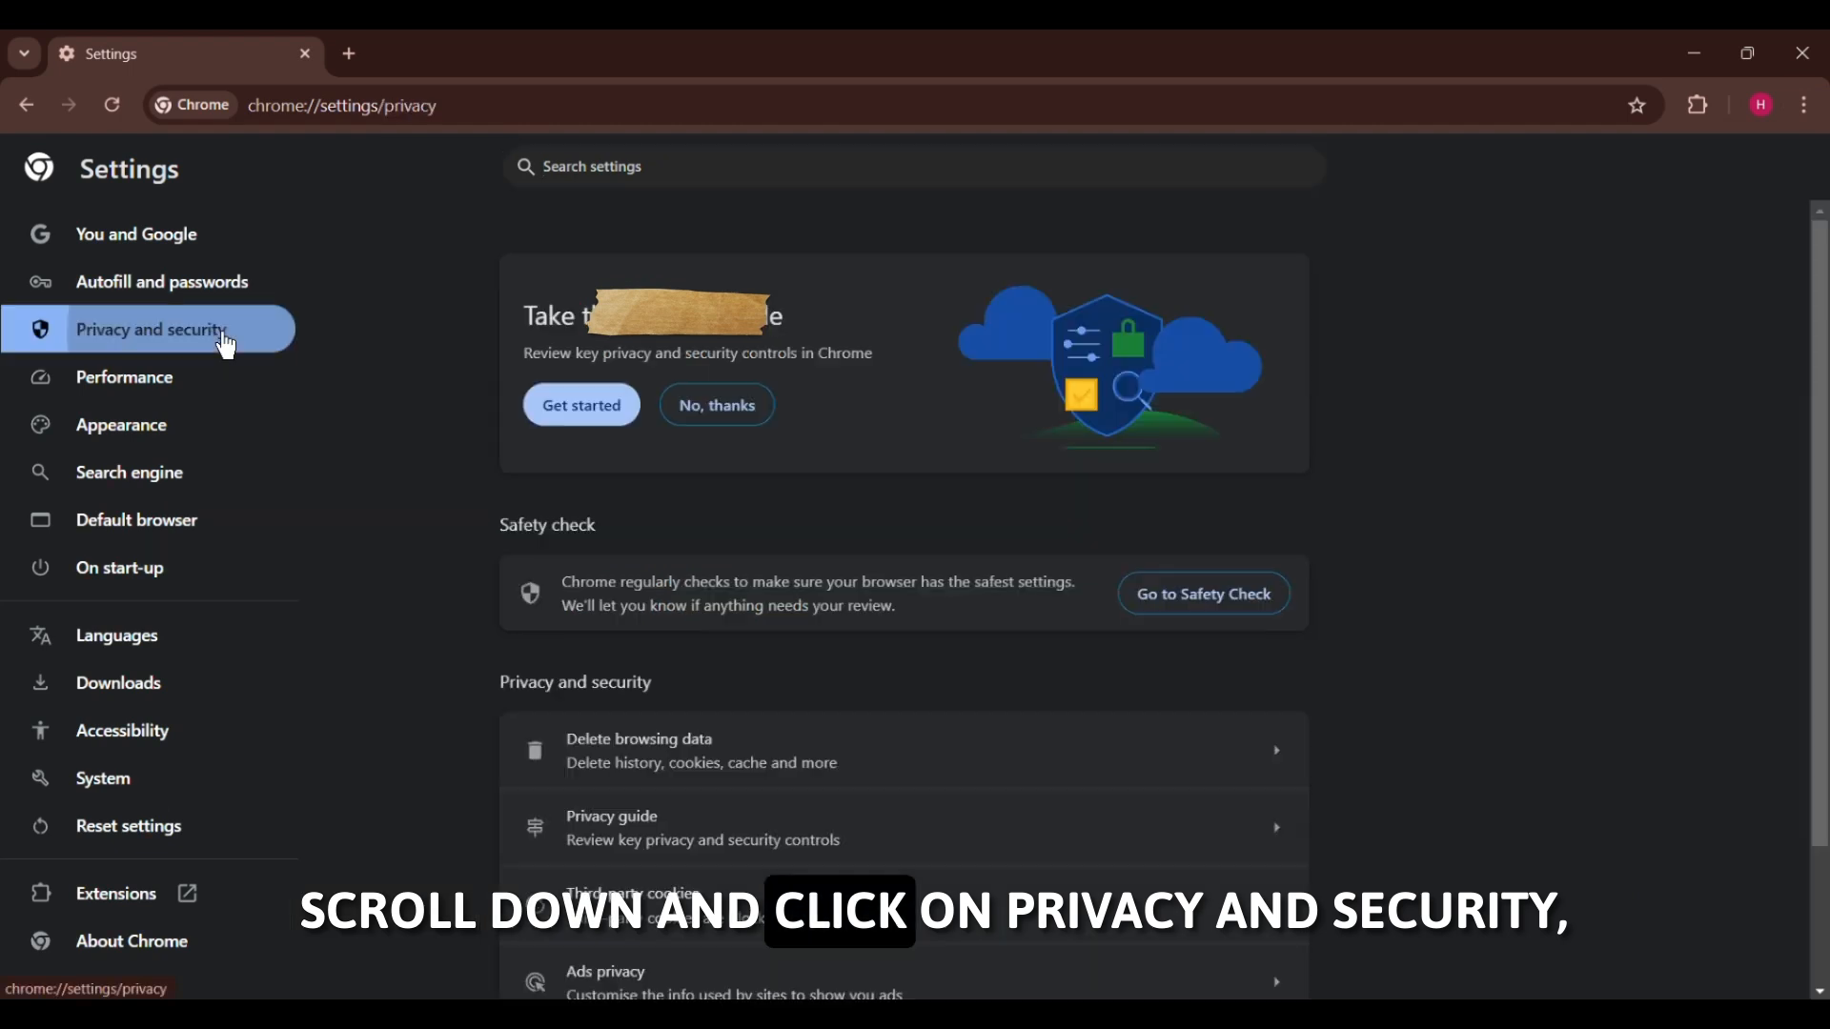
pyautogui.click(639, 751)
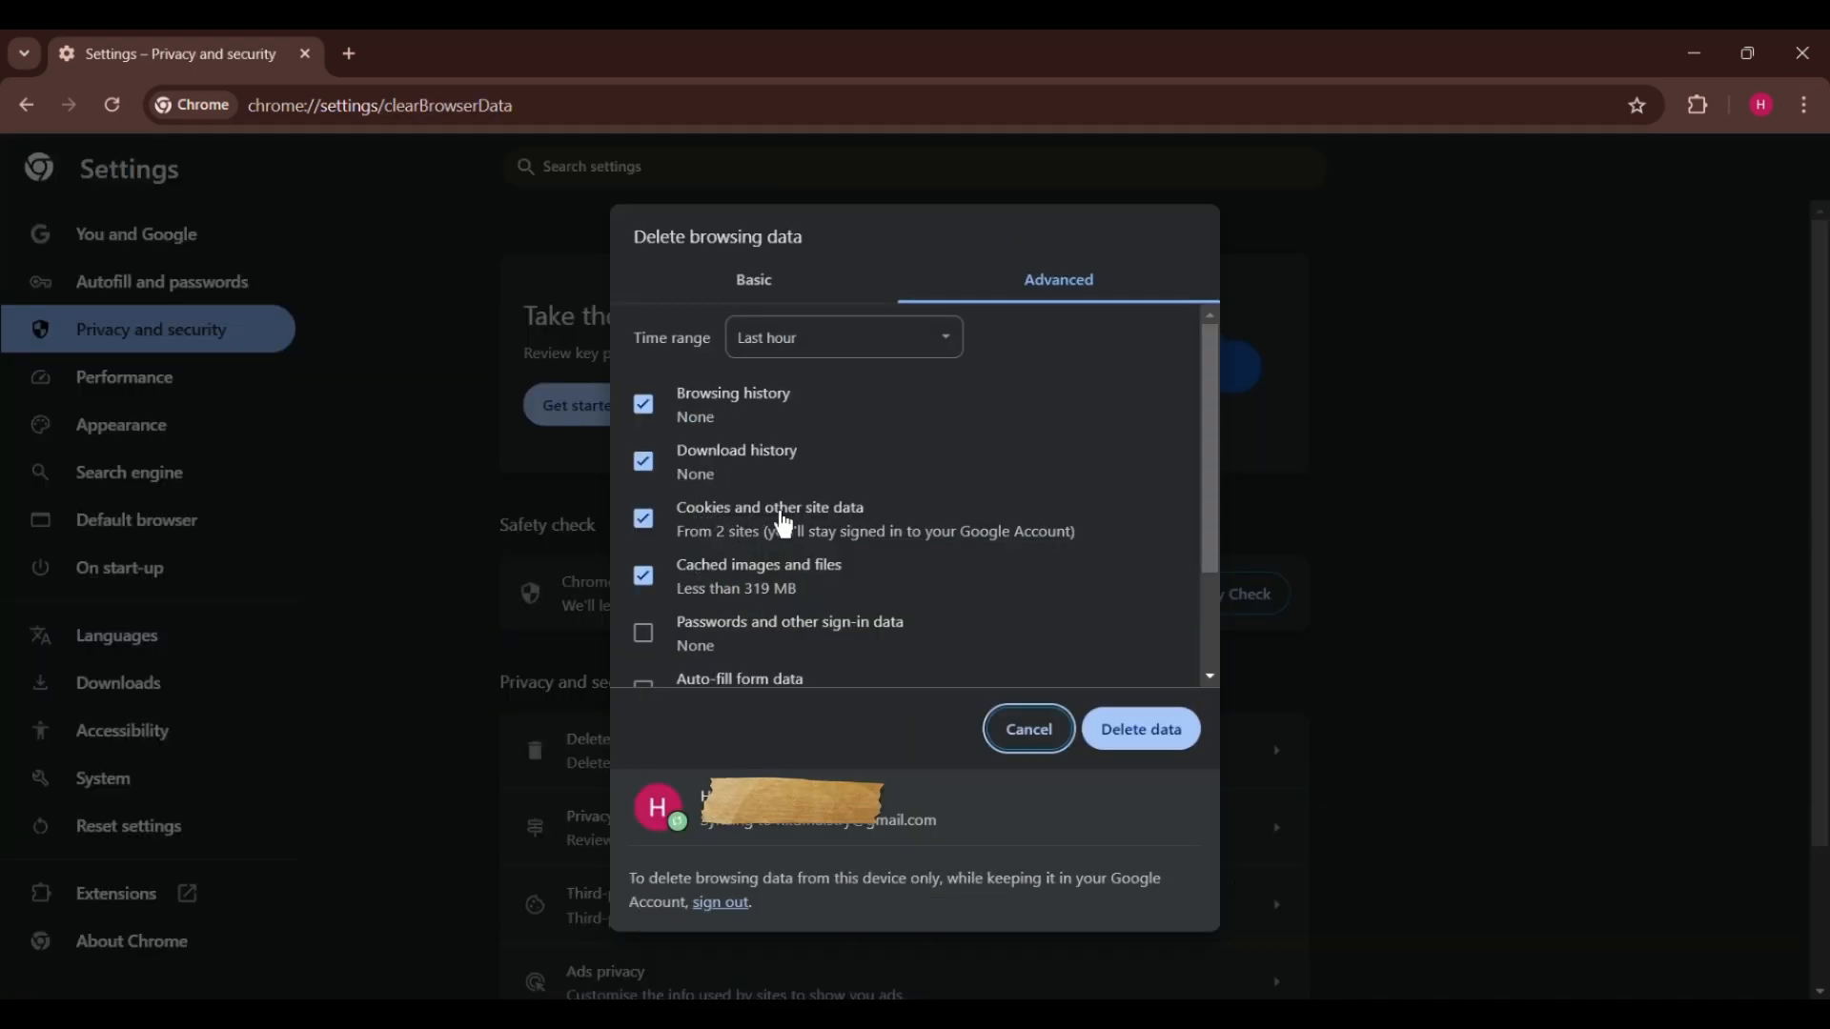
pyautogui.moveTo(721, 593)
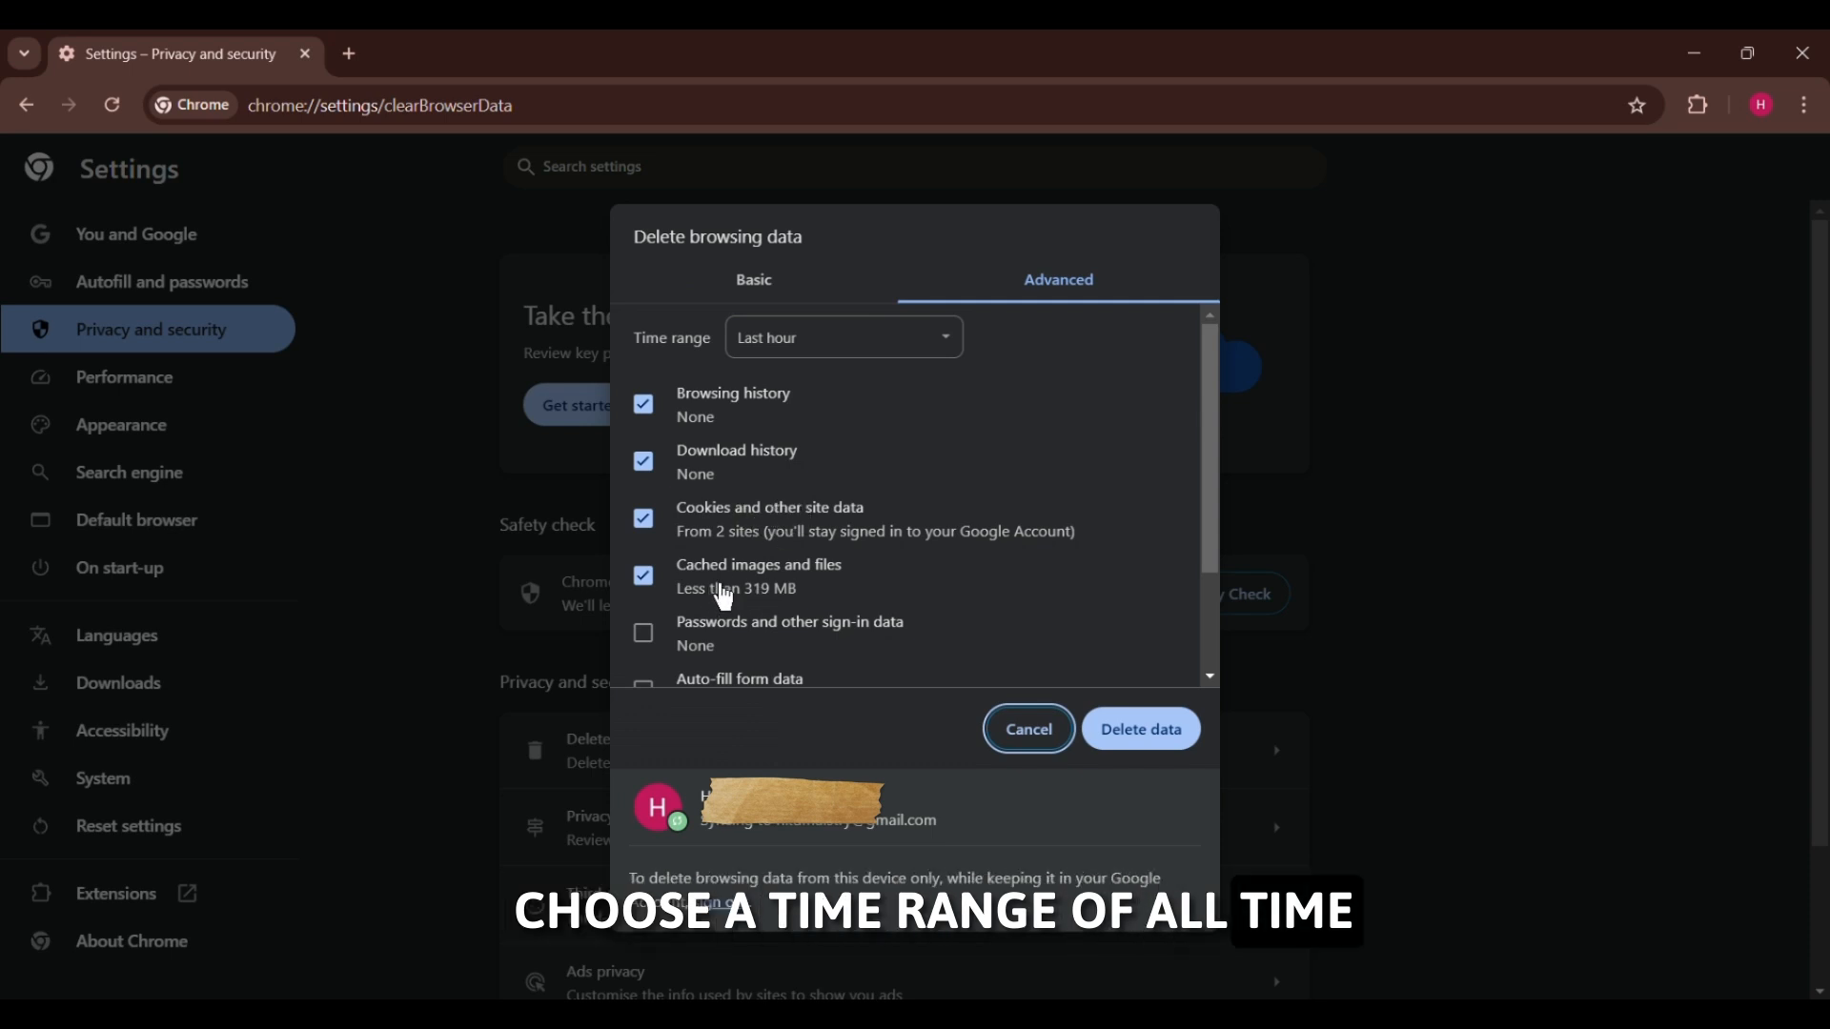
pyautogui.moveTo(1138, 728)
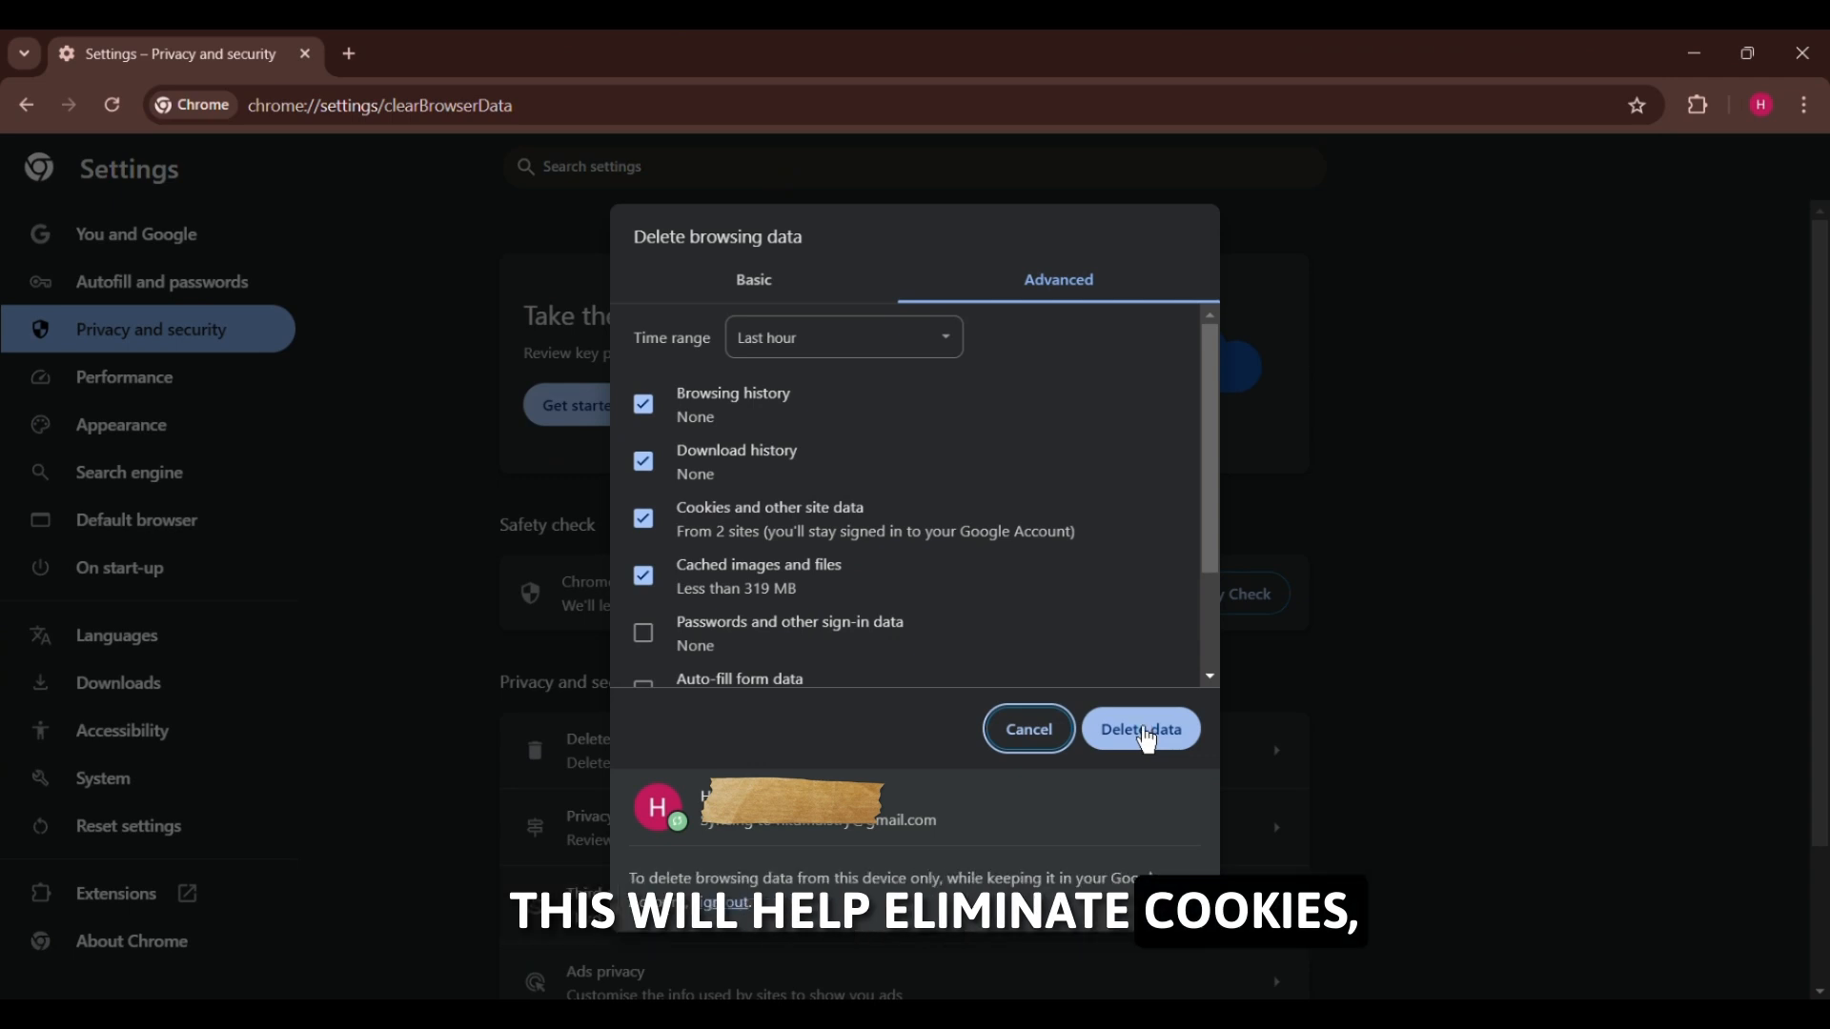
pyautogui.scroll(-3)
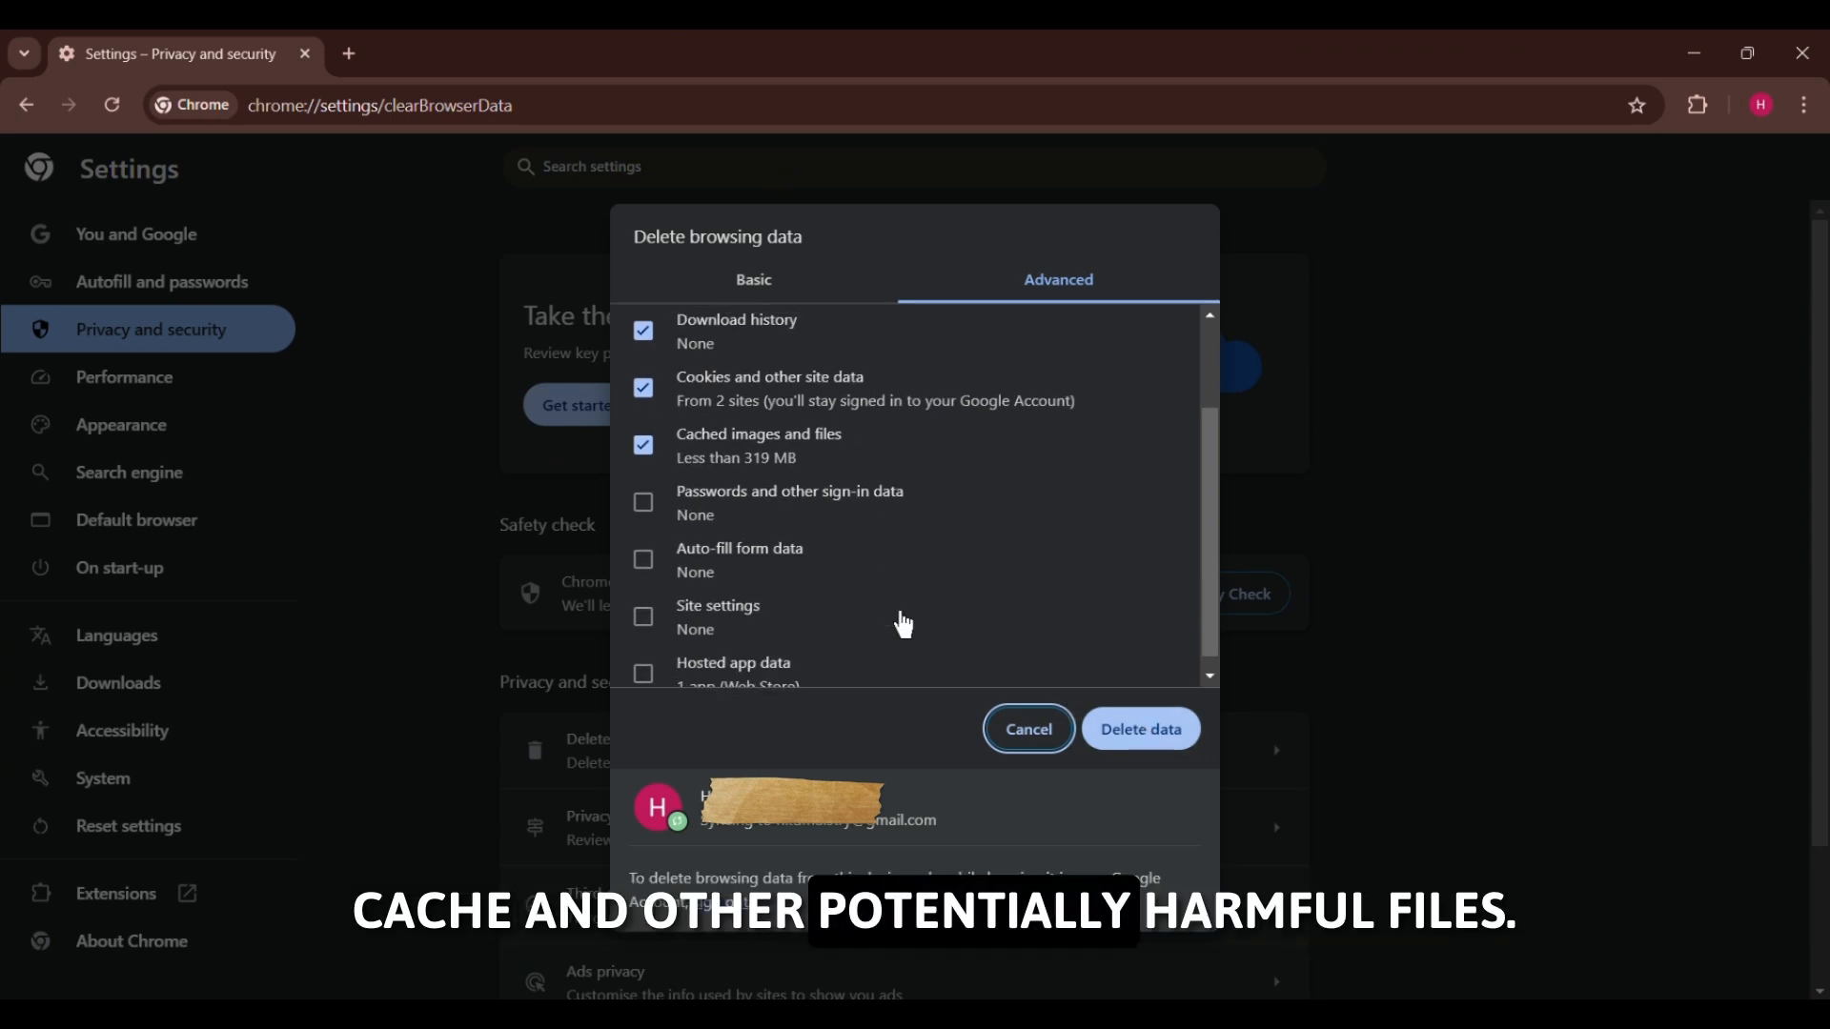
pyautogui.click(1138, 728)
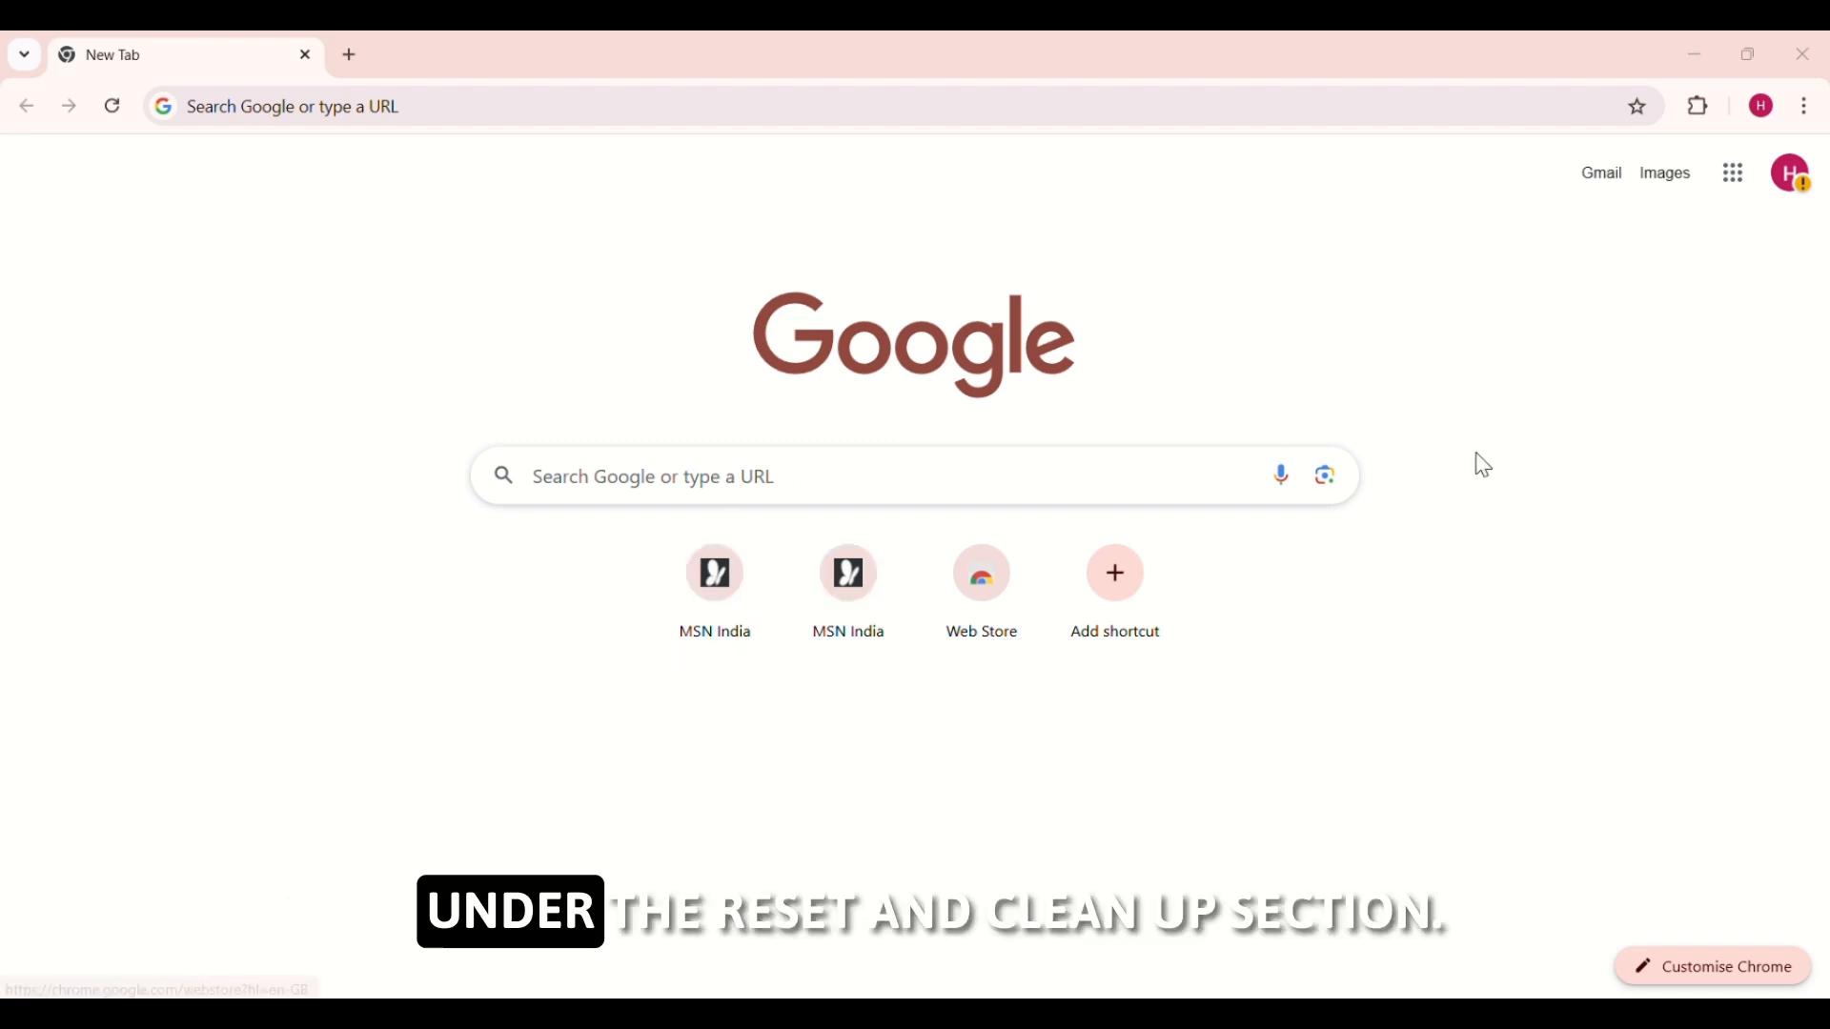
# Restore Chrome settings to original defaults via Settings > Reset settings and confirm the reset
pyautogui.click(1801, 105)
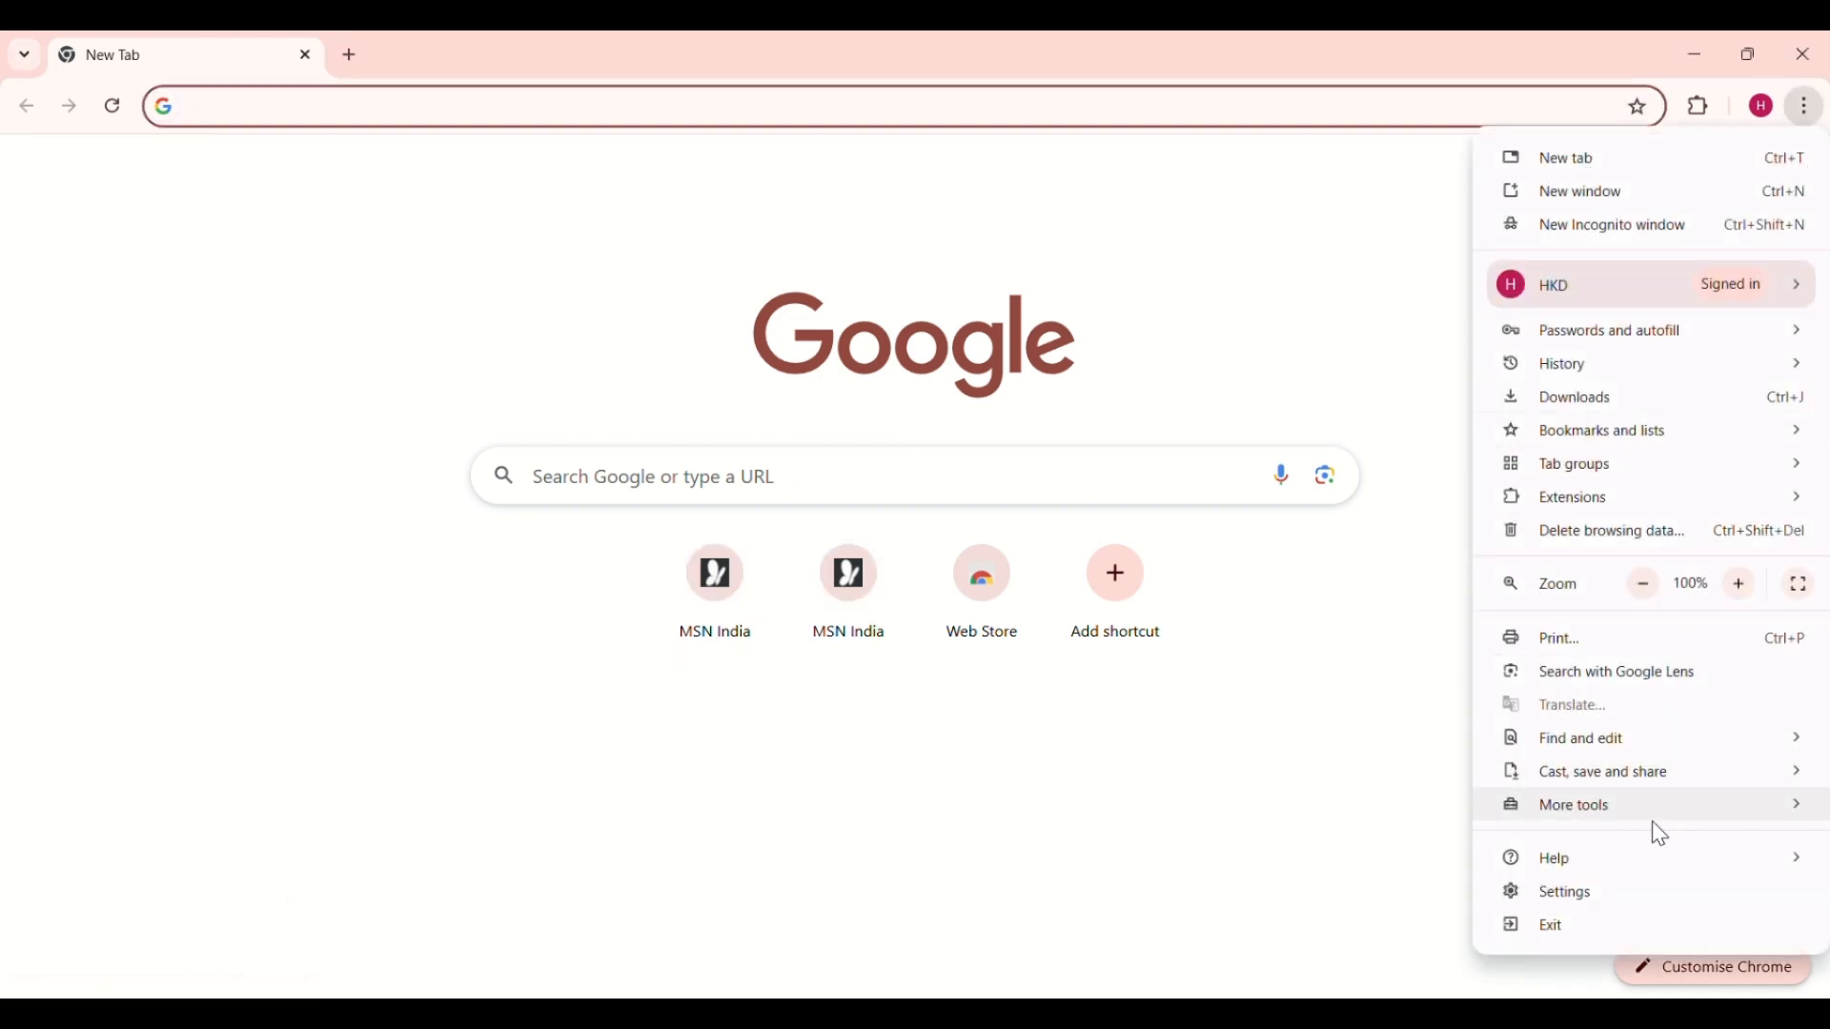
pyautogui.click(1564, 890)
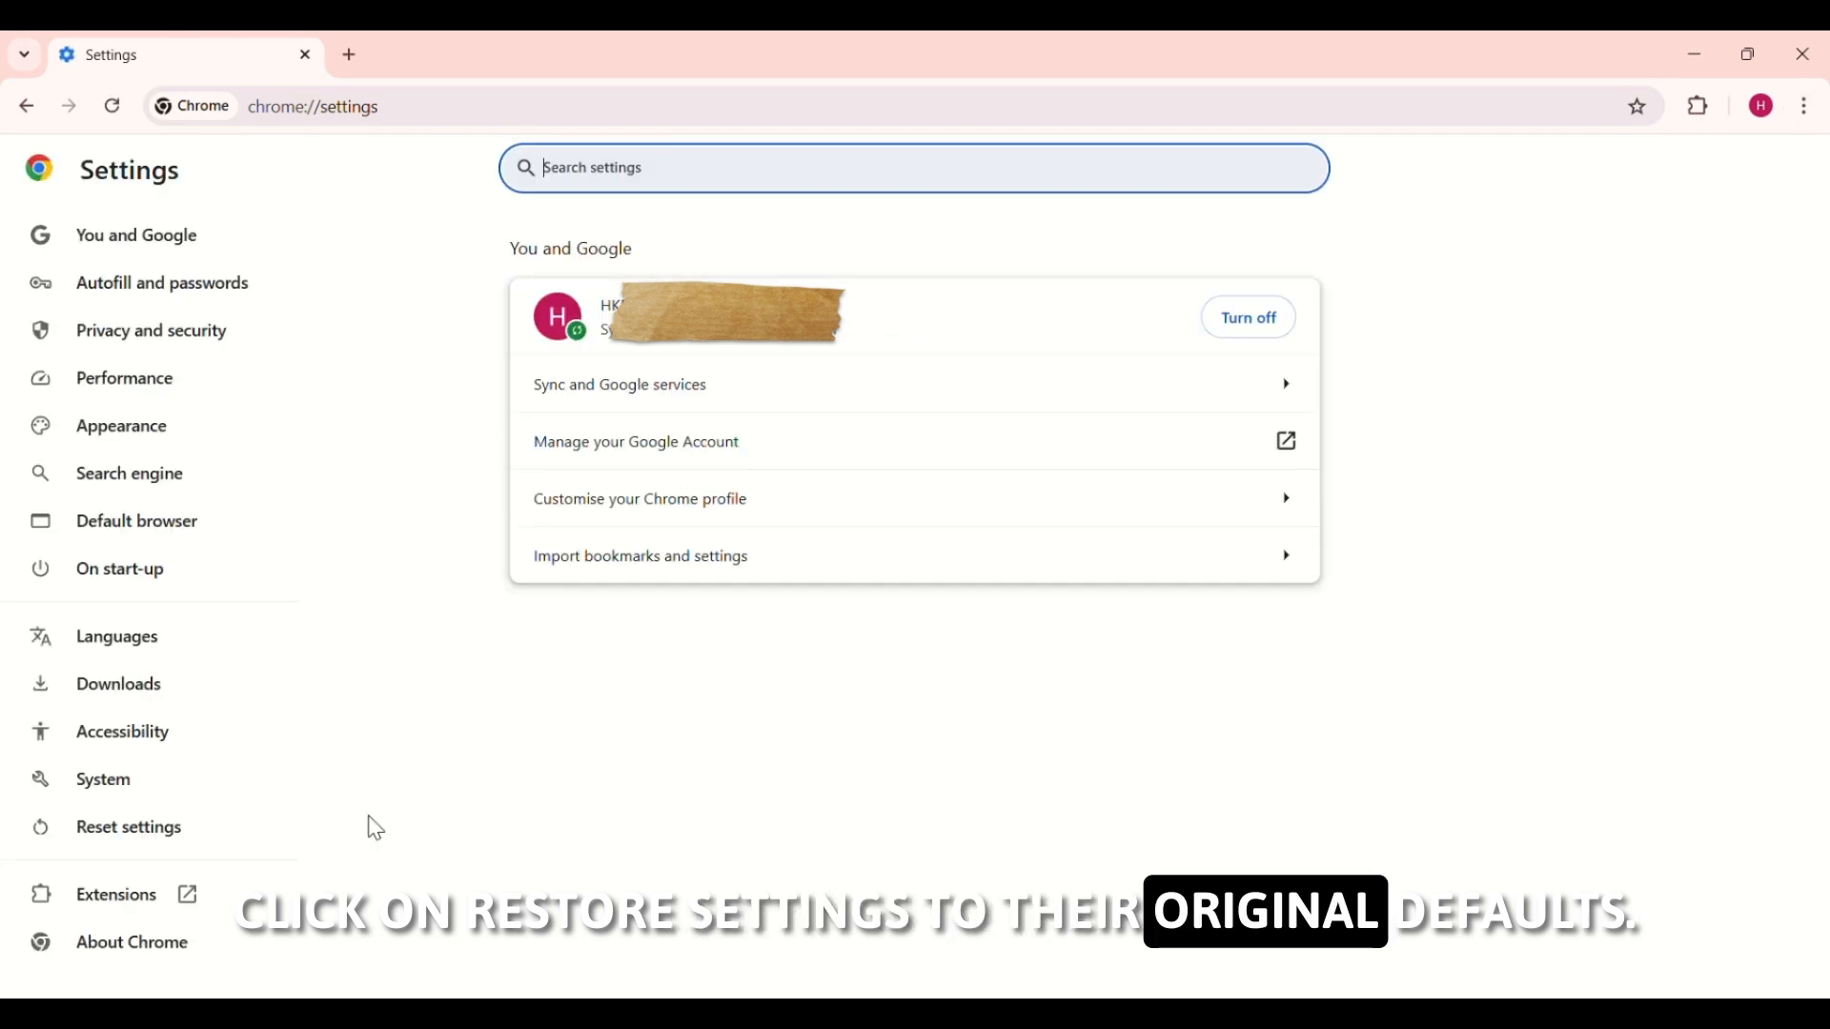
pyautogui.click(127, 825)
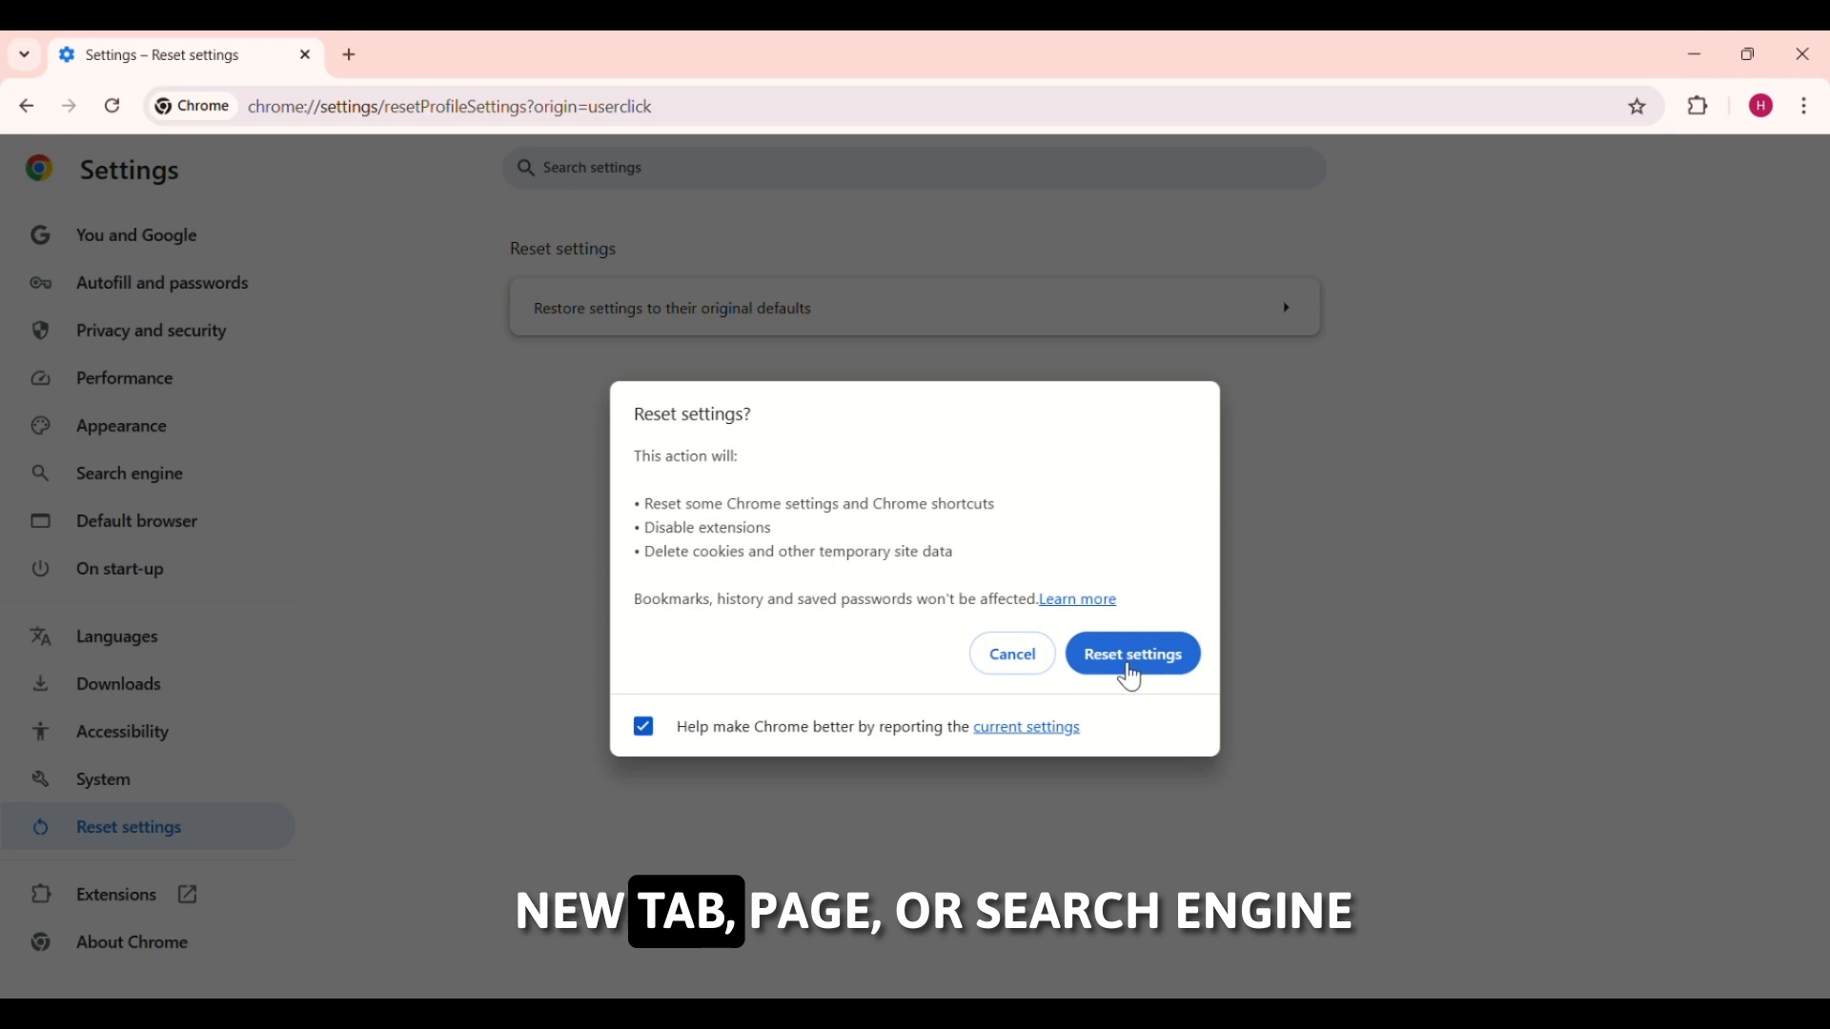
pyautogui.moveTo(842, 60)
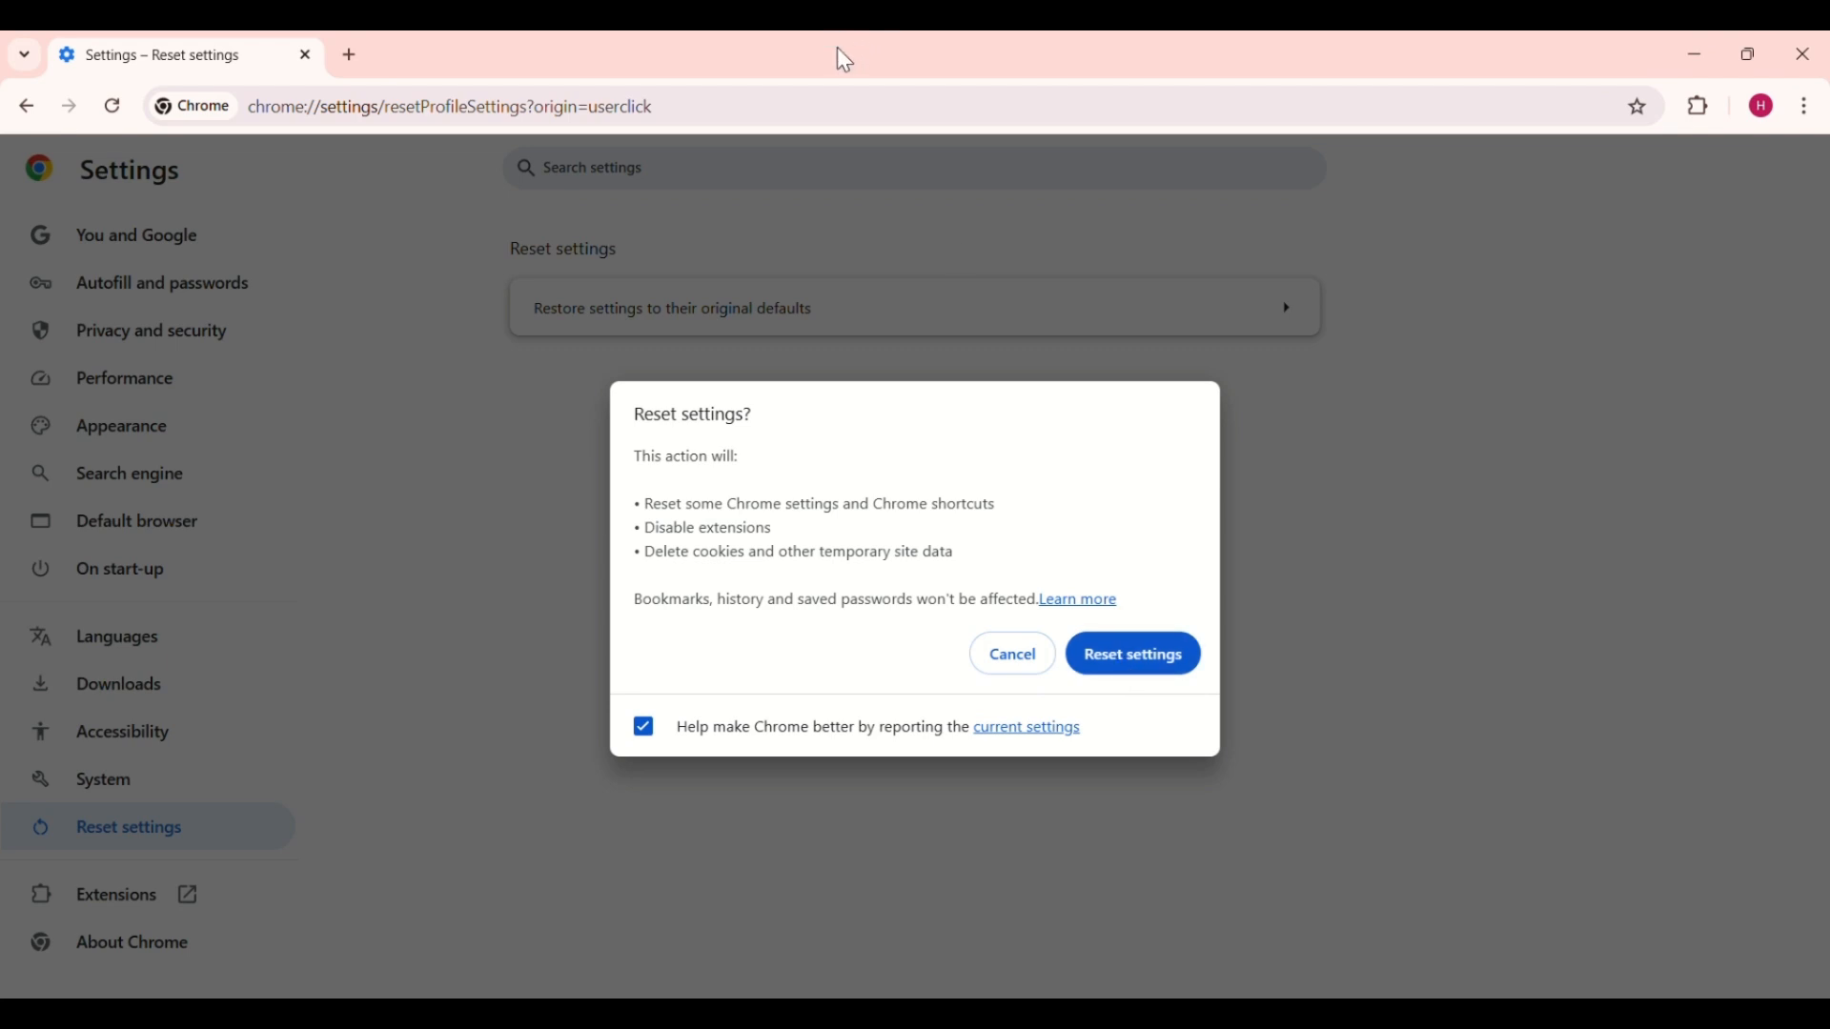
pyautogui.click(1131, 652)
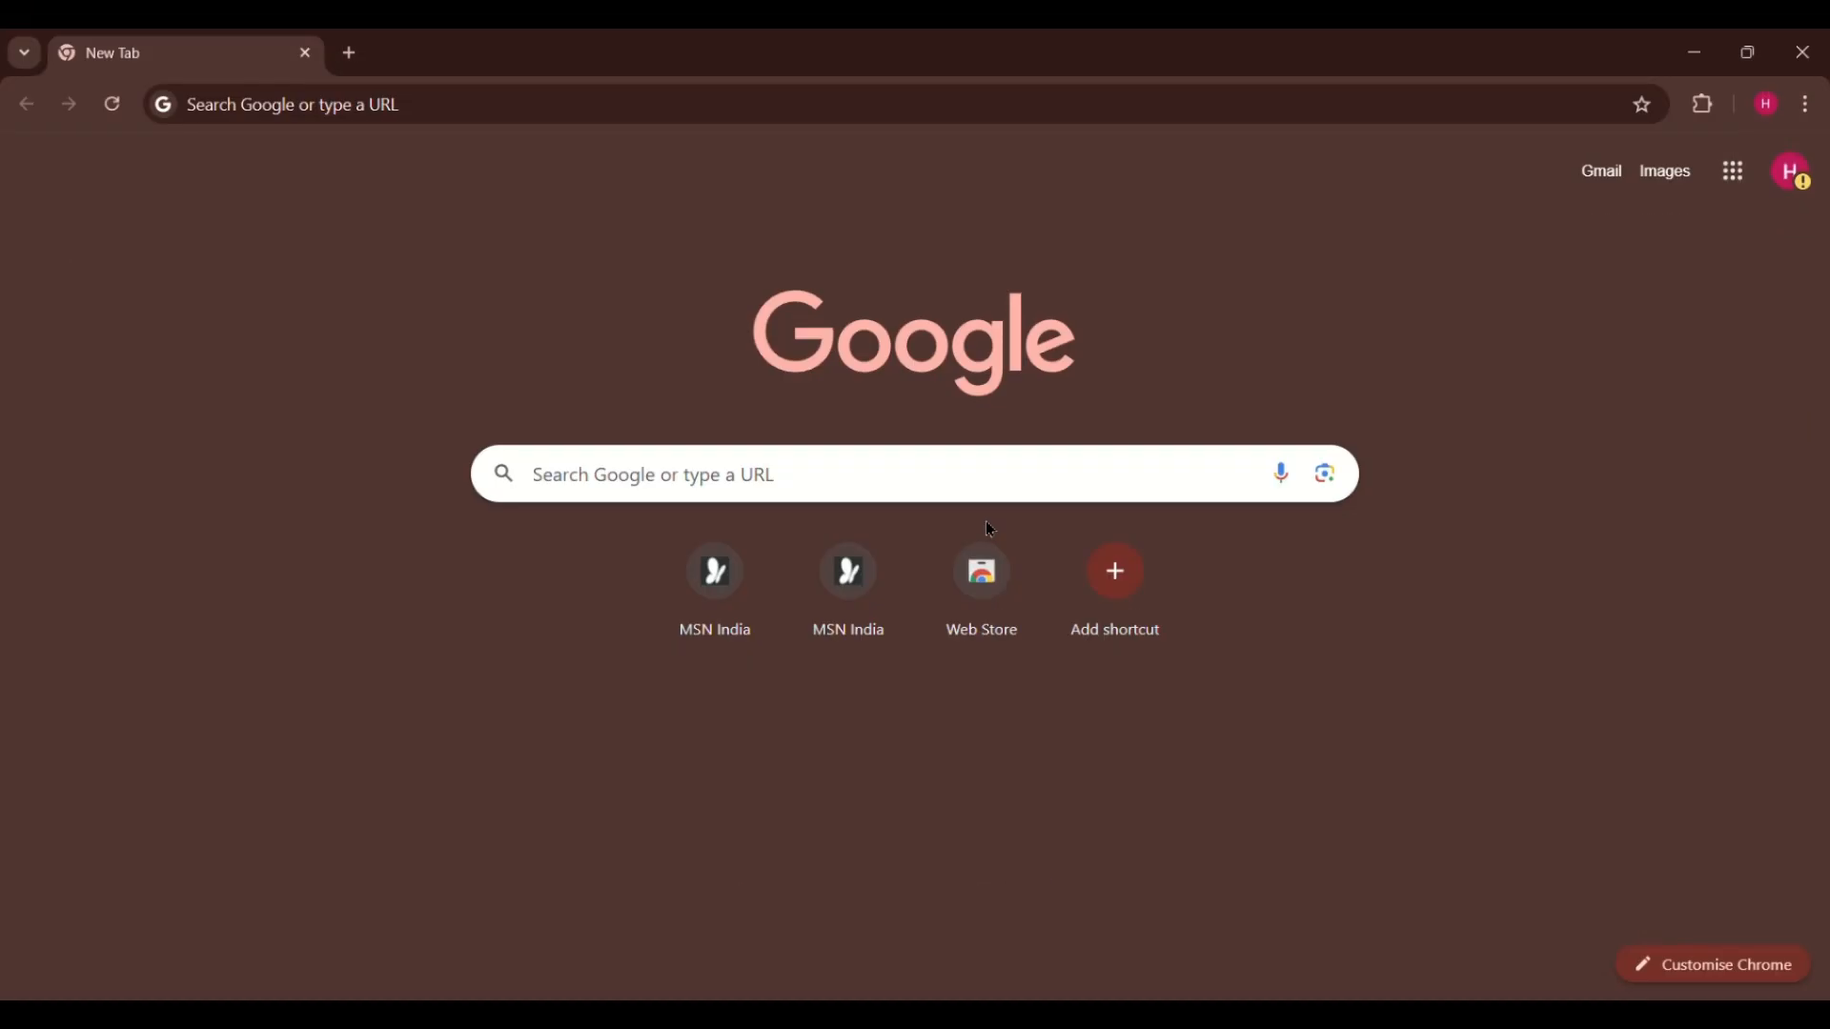
pyautogui.moveTo(1037, 528)
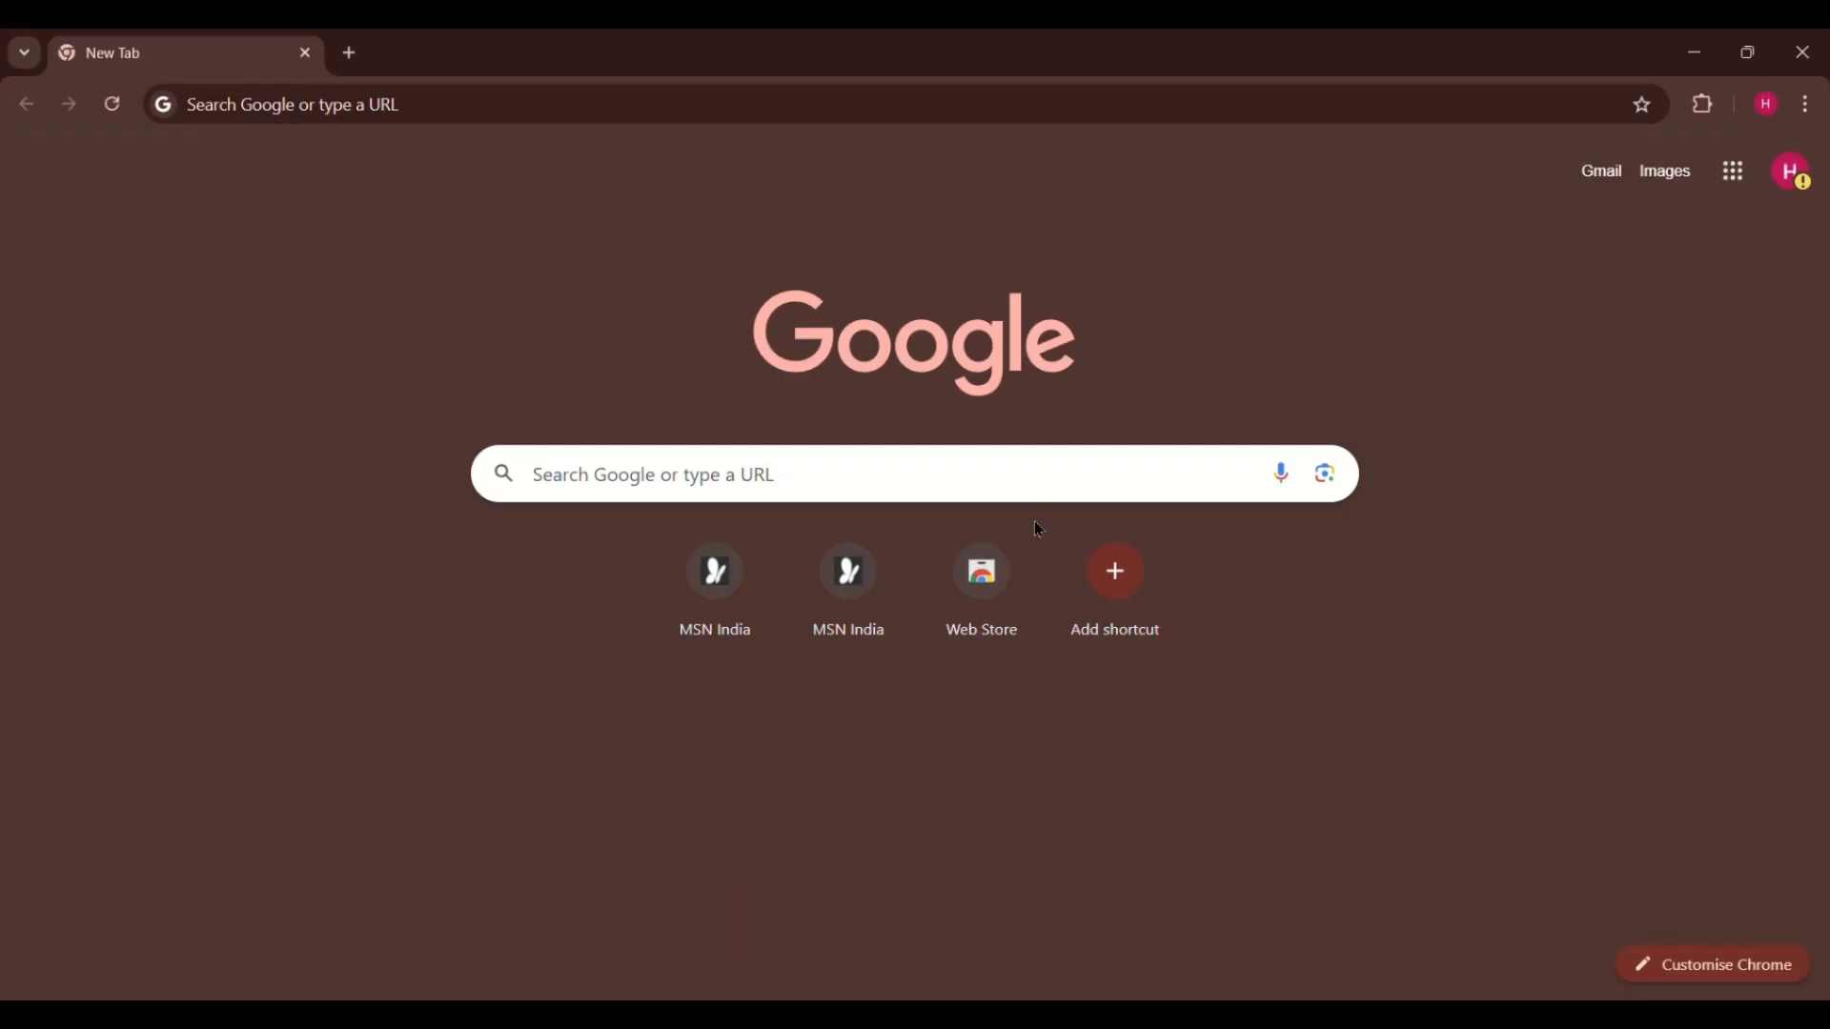
# Search 'anti malware scan', open the Malwarebytes Free Virus Scanner result and scroll to its review-threats step
pyautogui.write('anti malware scan')
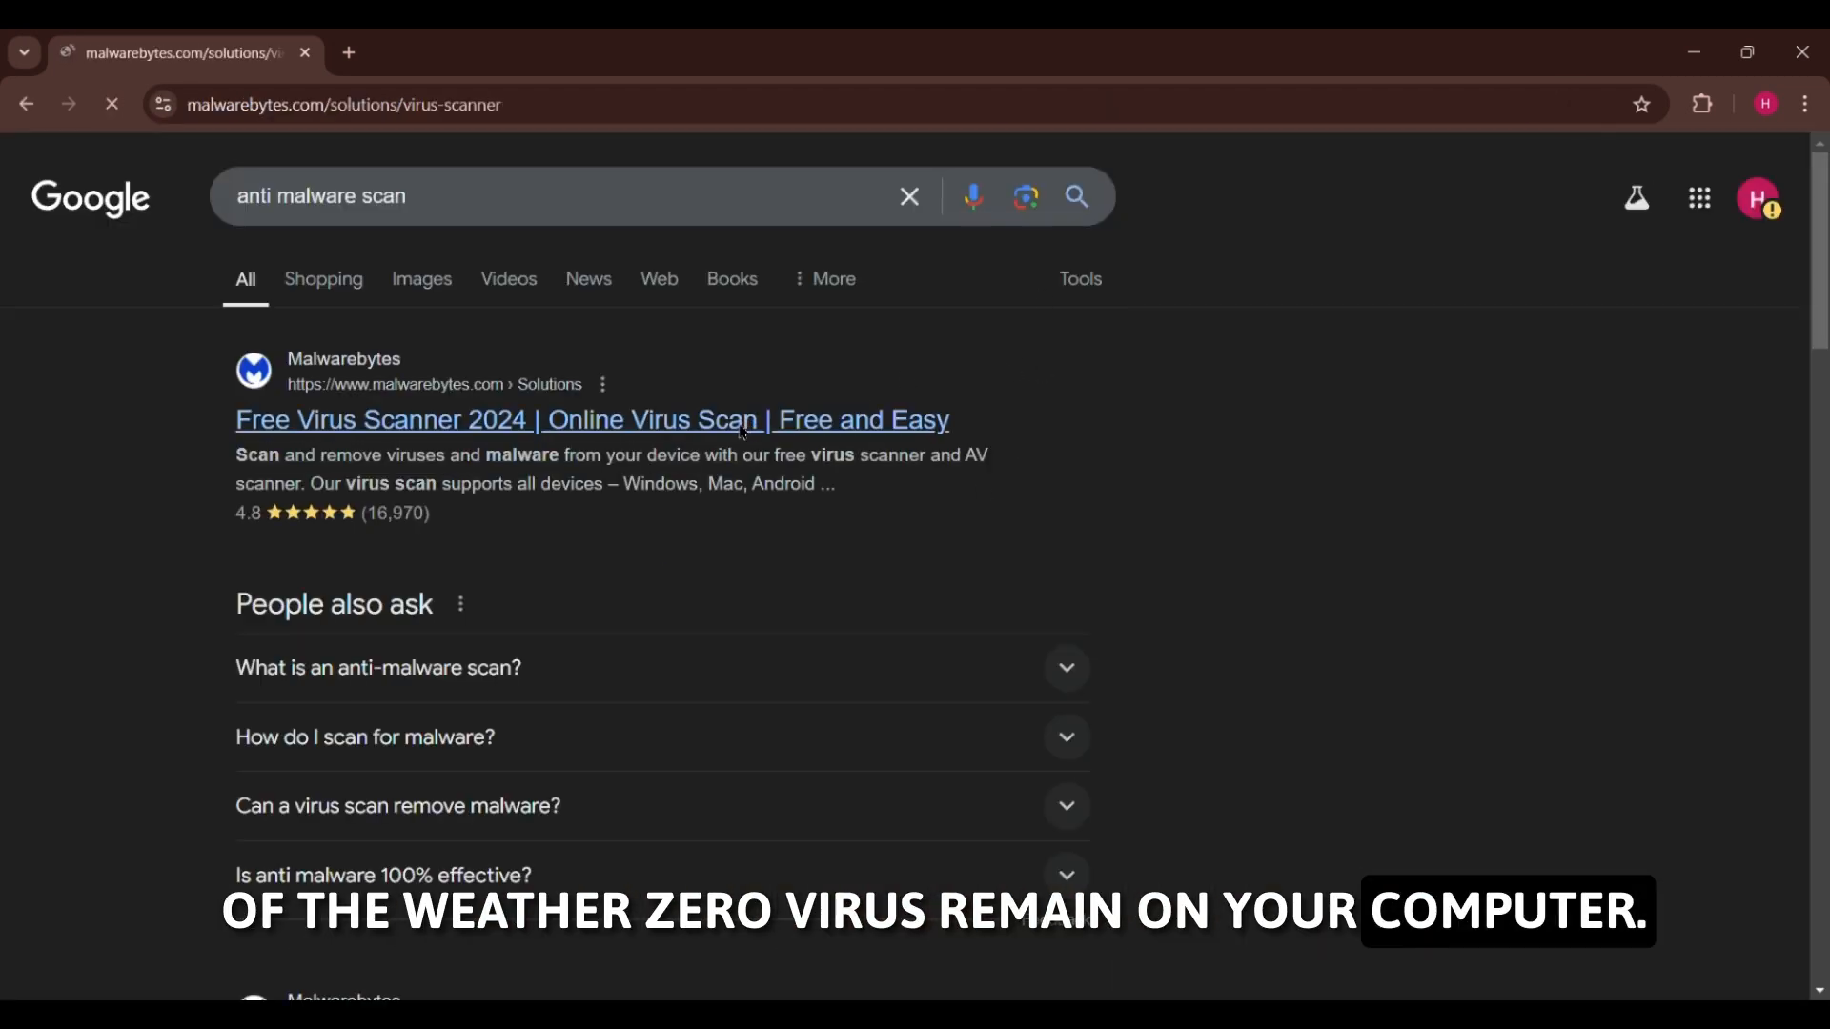
pyautogui.click(591, 420)
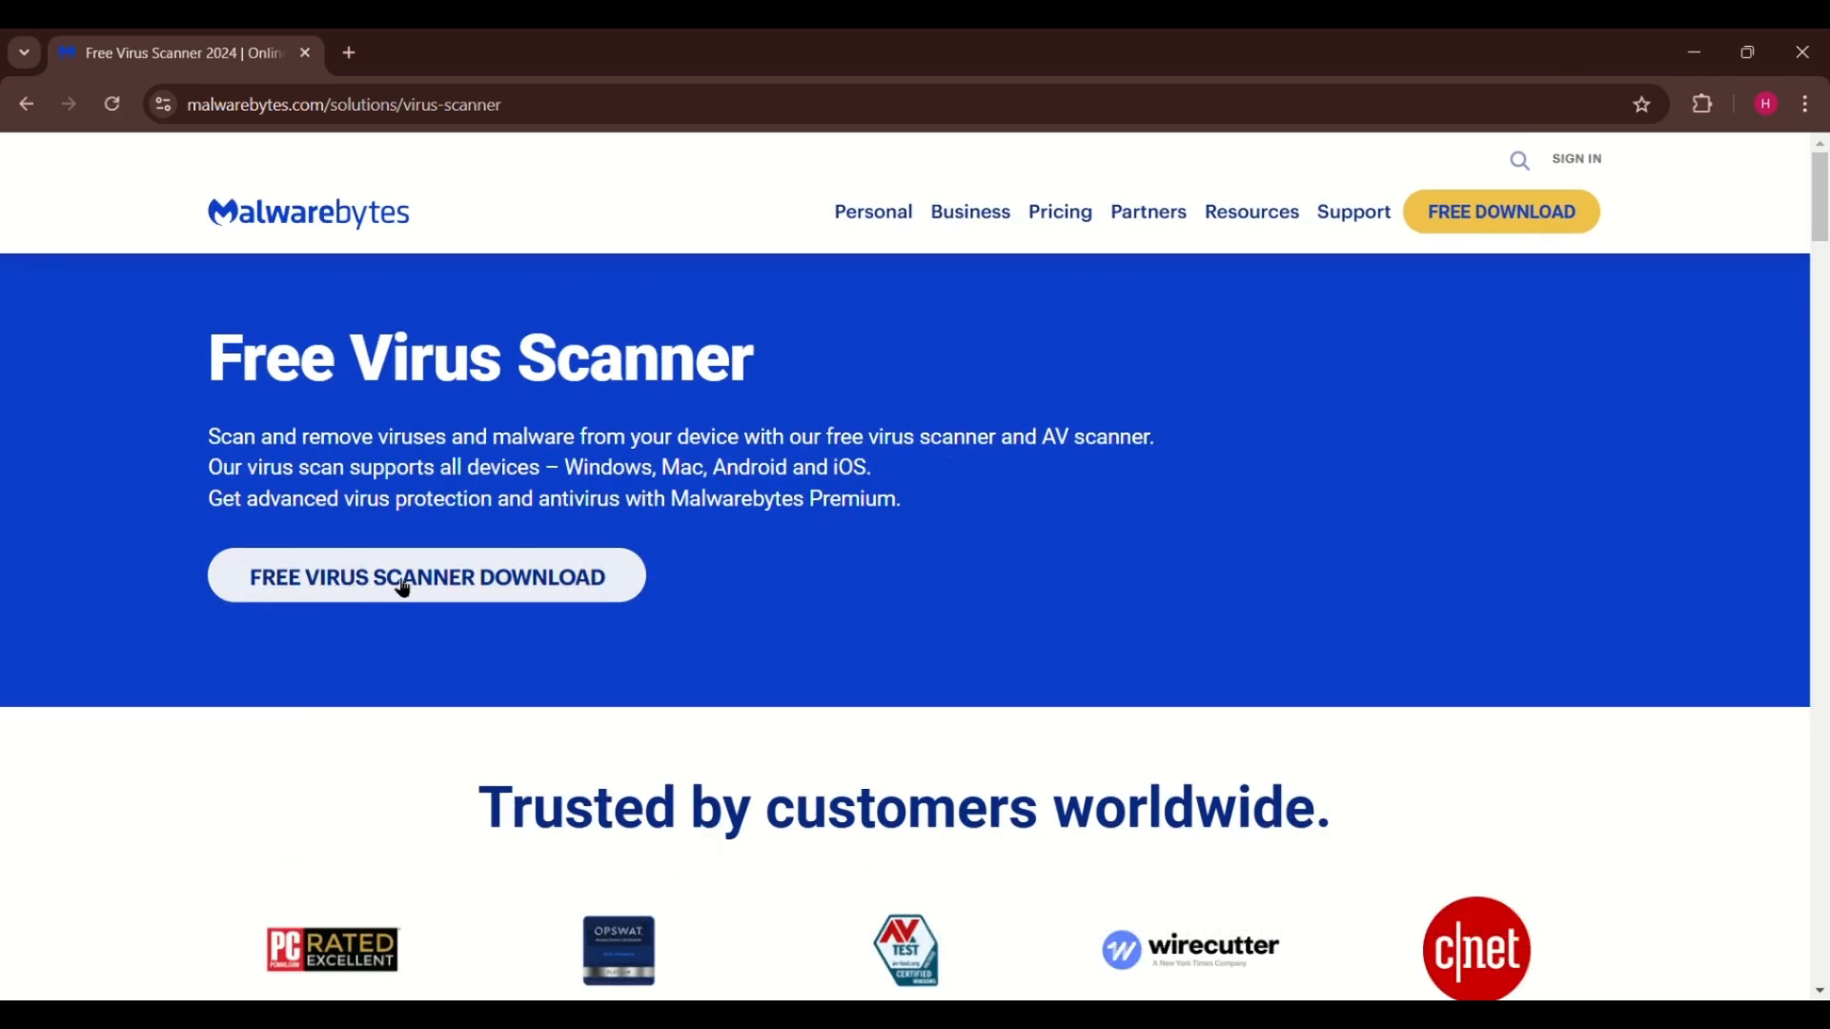
pyautogui.scroll(-3)
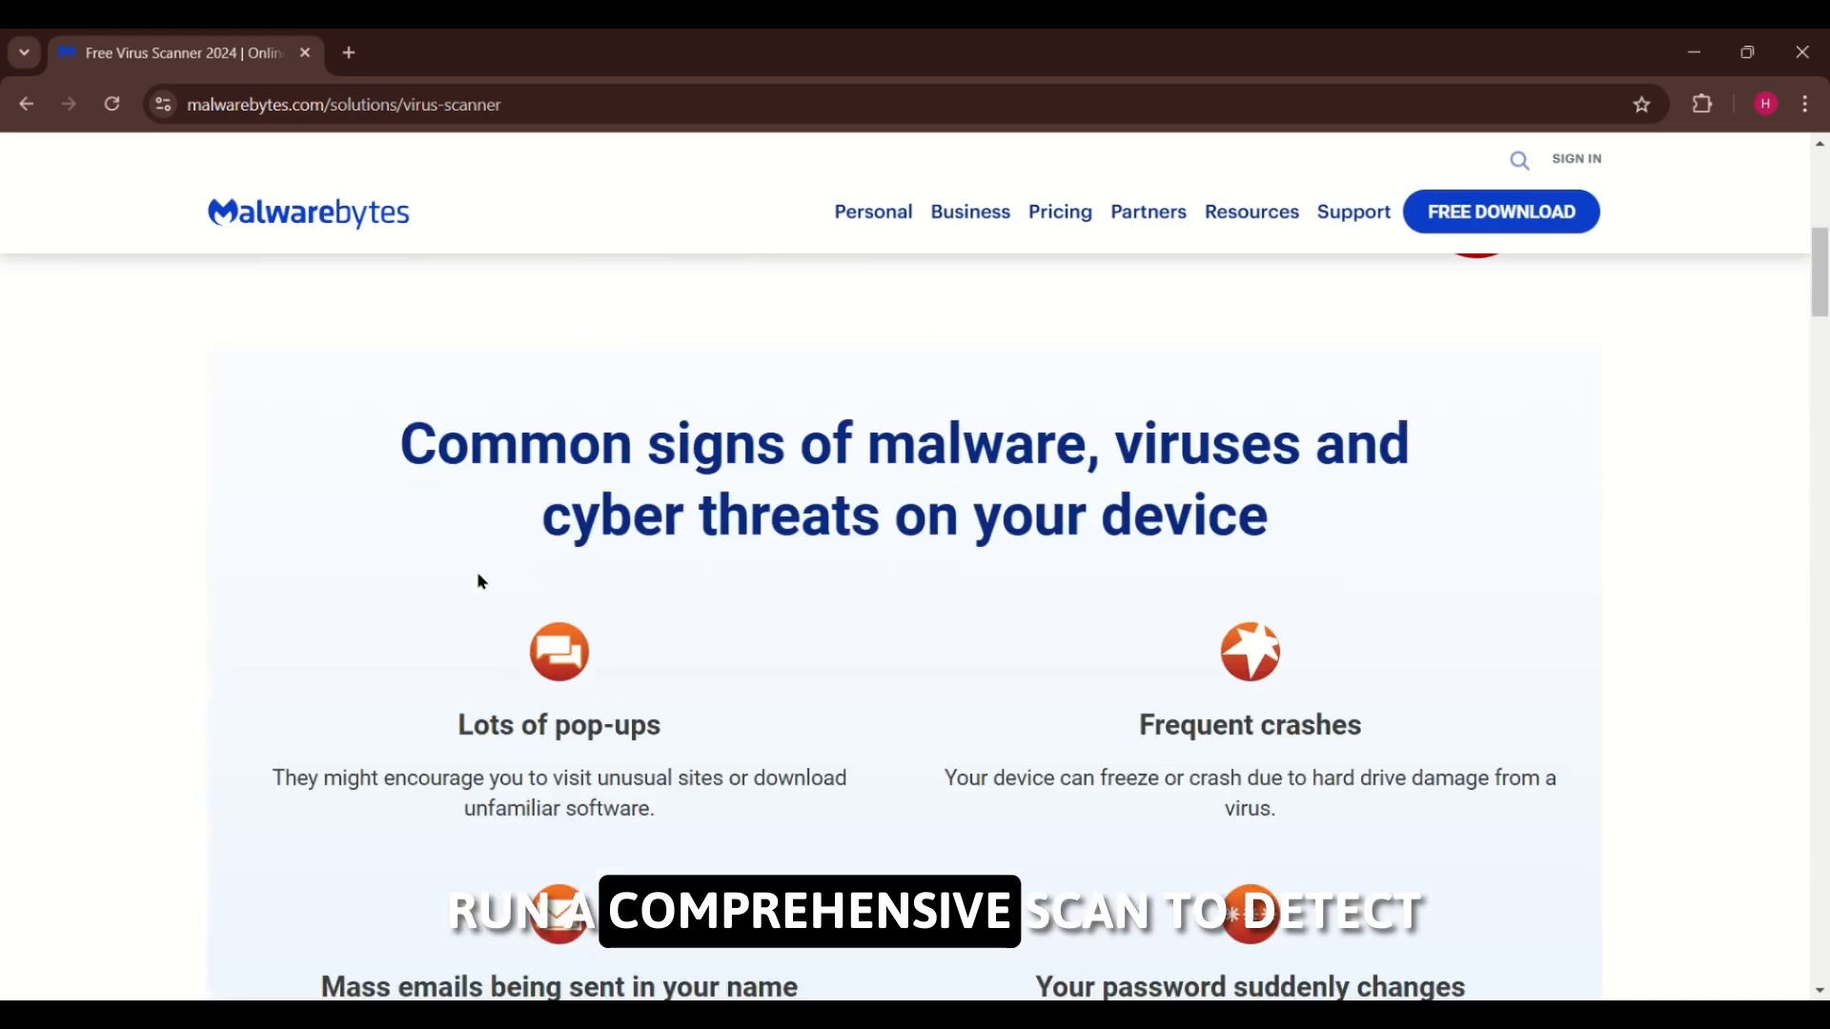
pyautogui.scroll(-3)
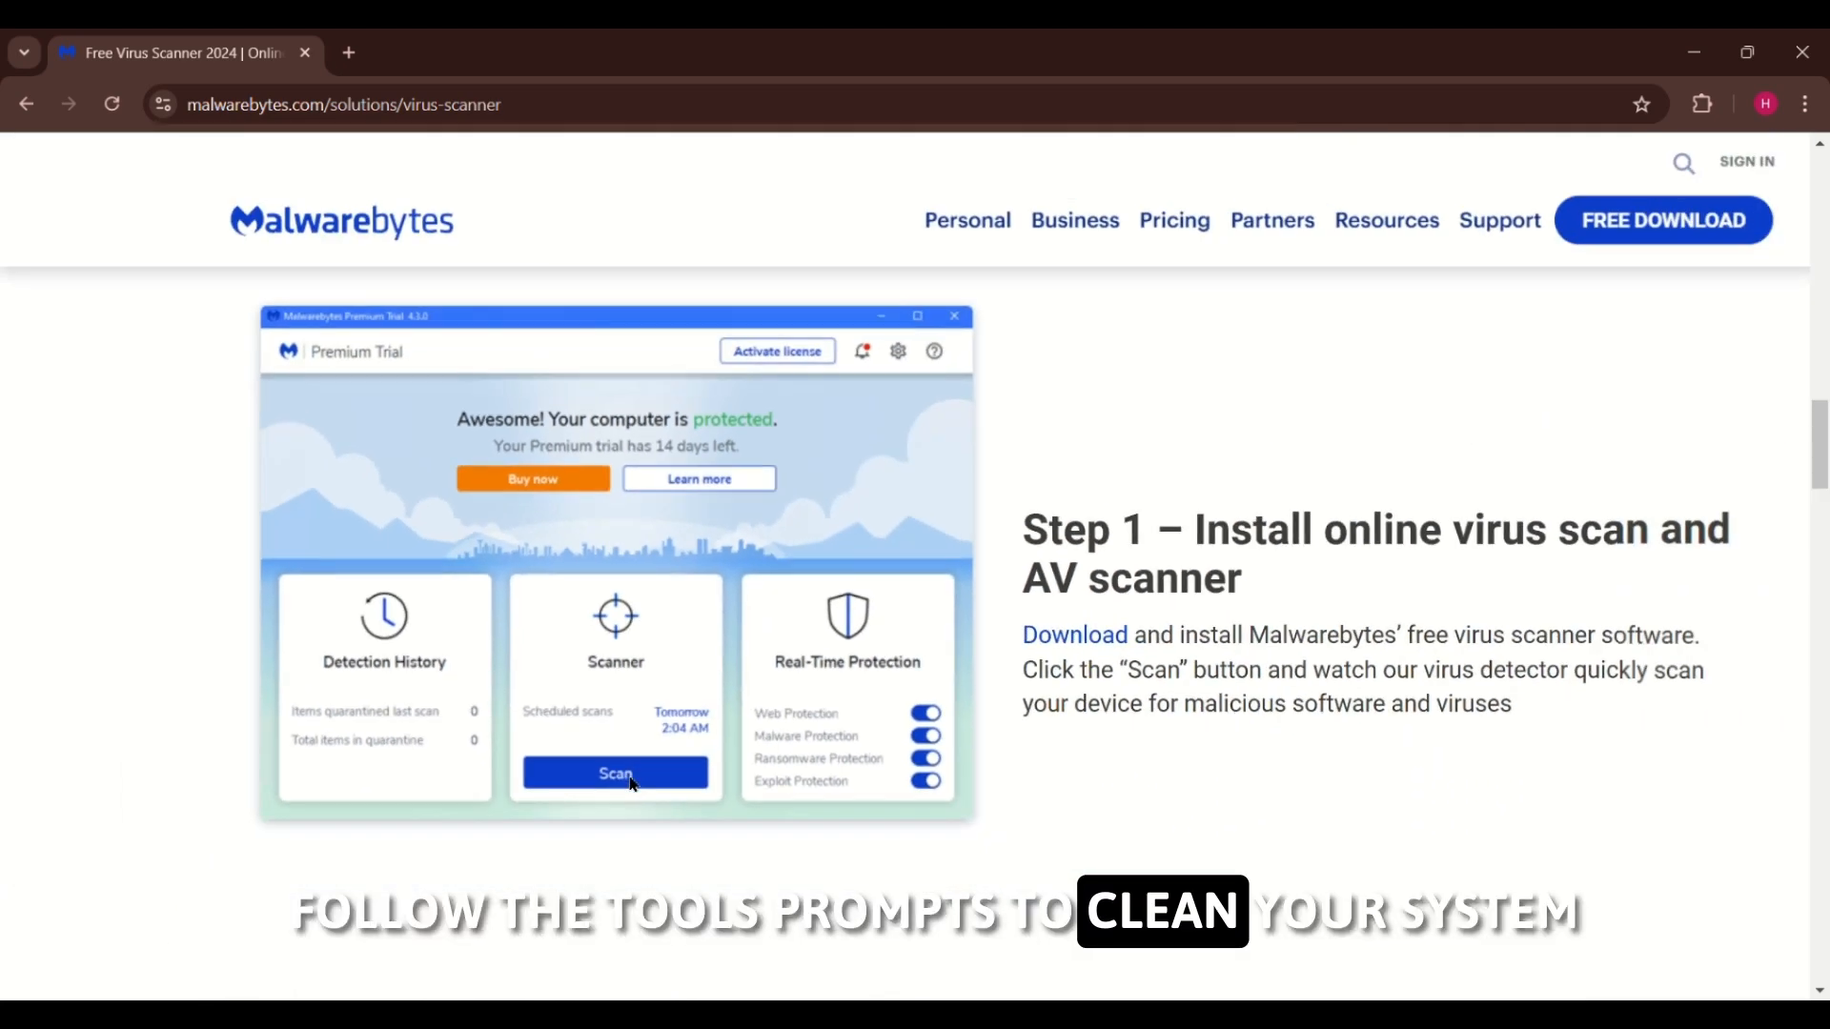
pyautogui.scroll(-3)
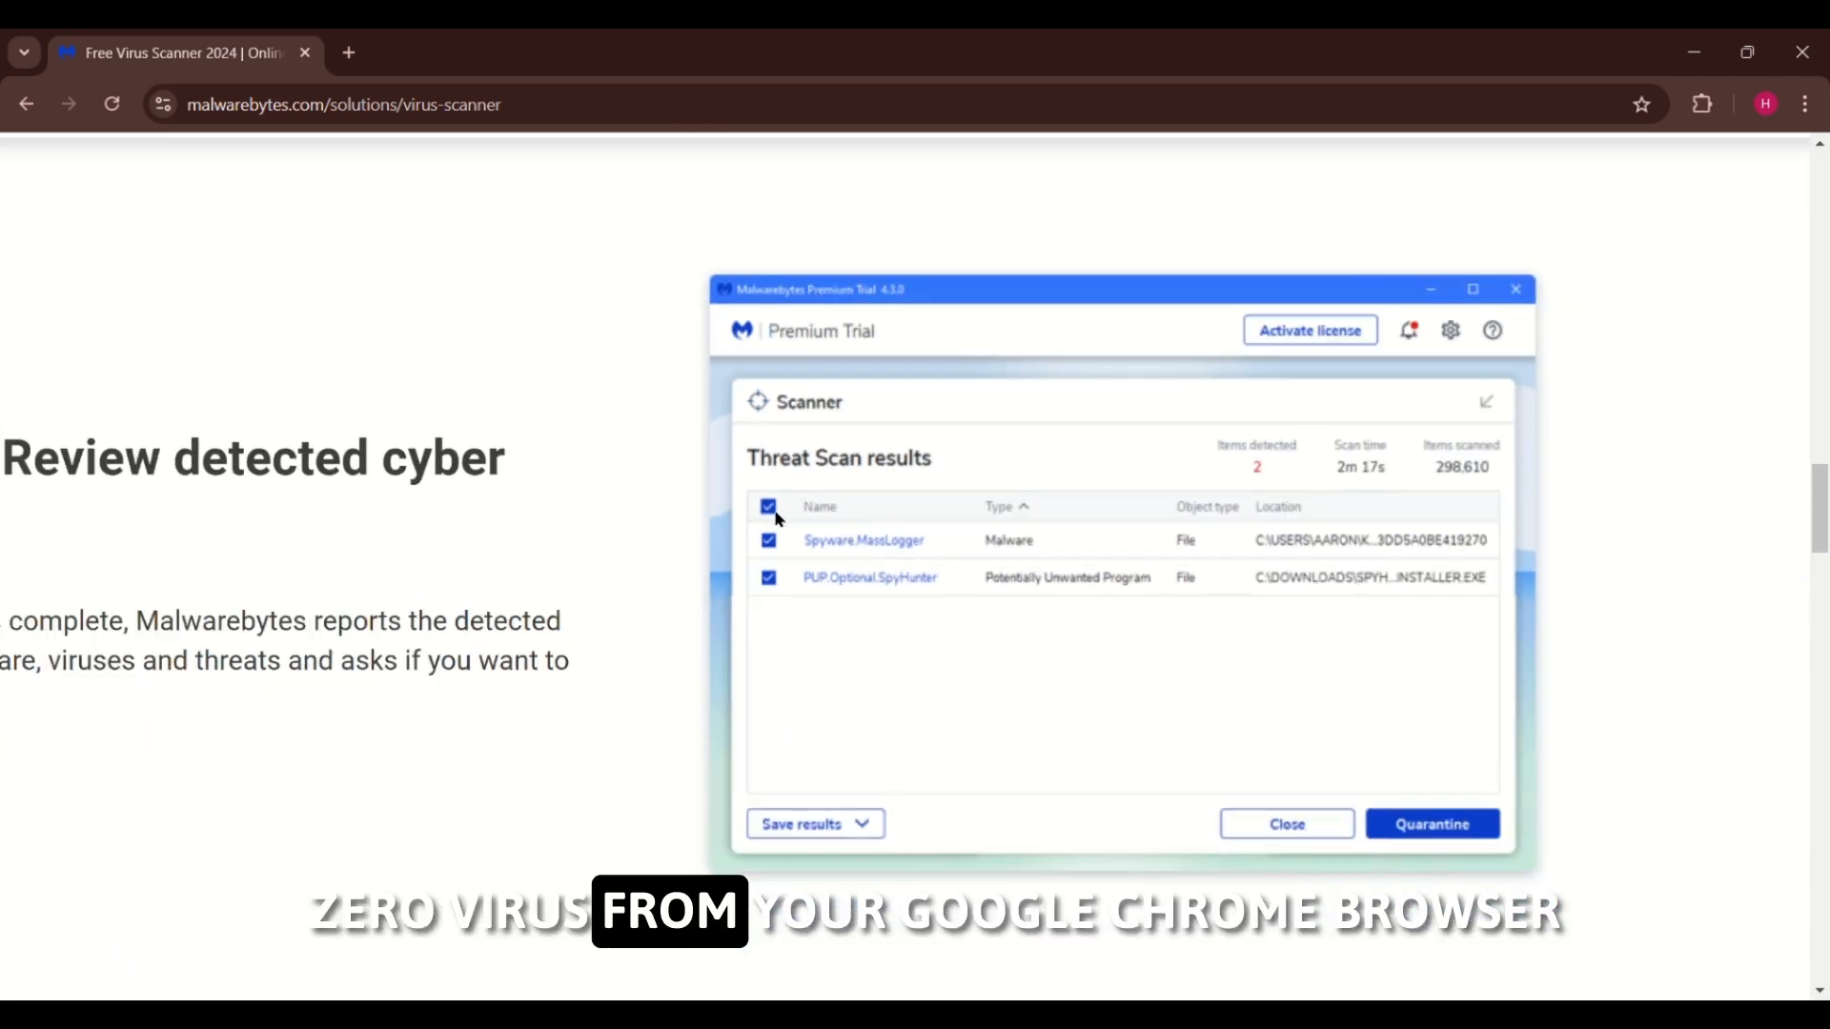
pyautogui.scroll(-3)
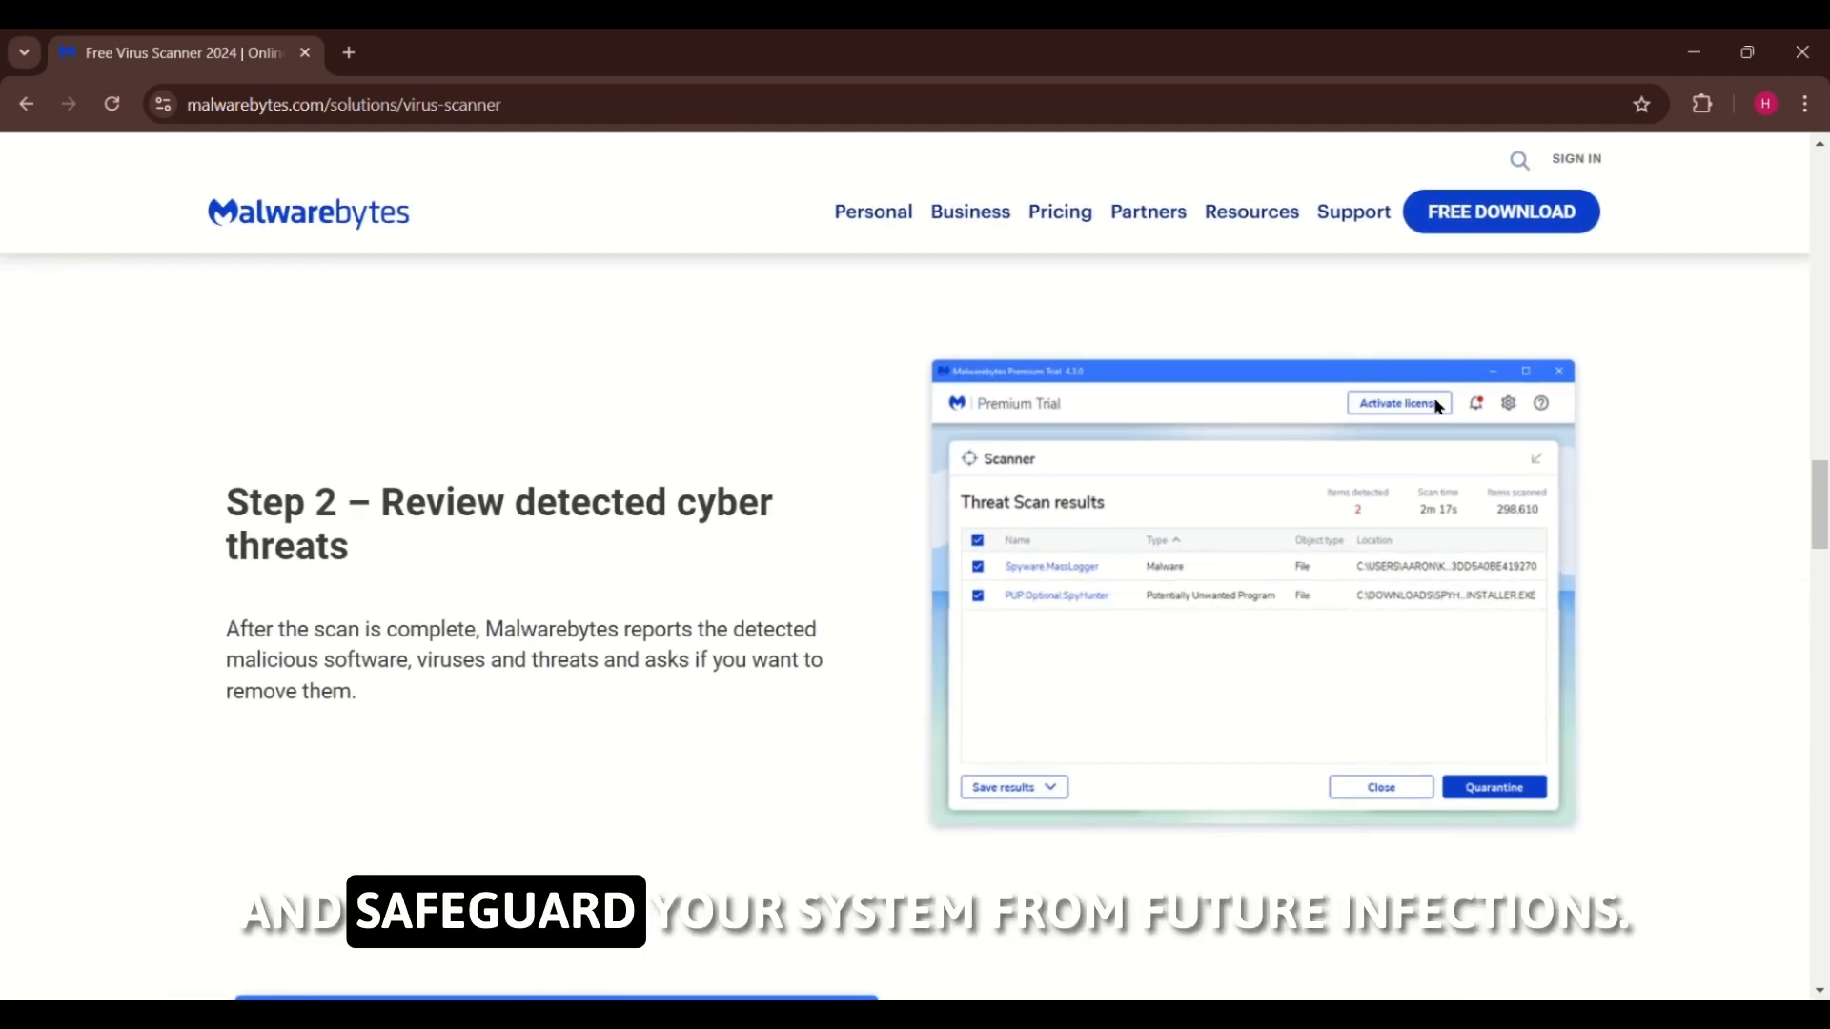